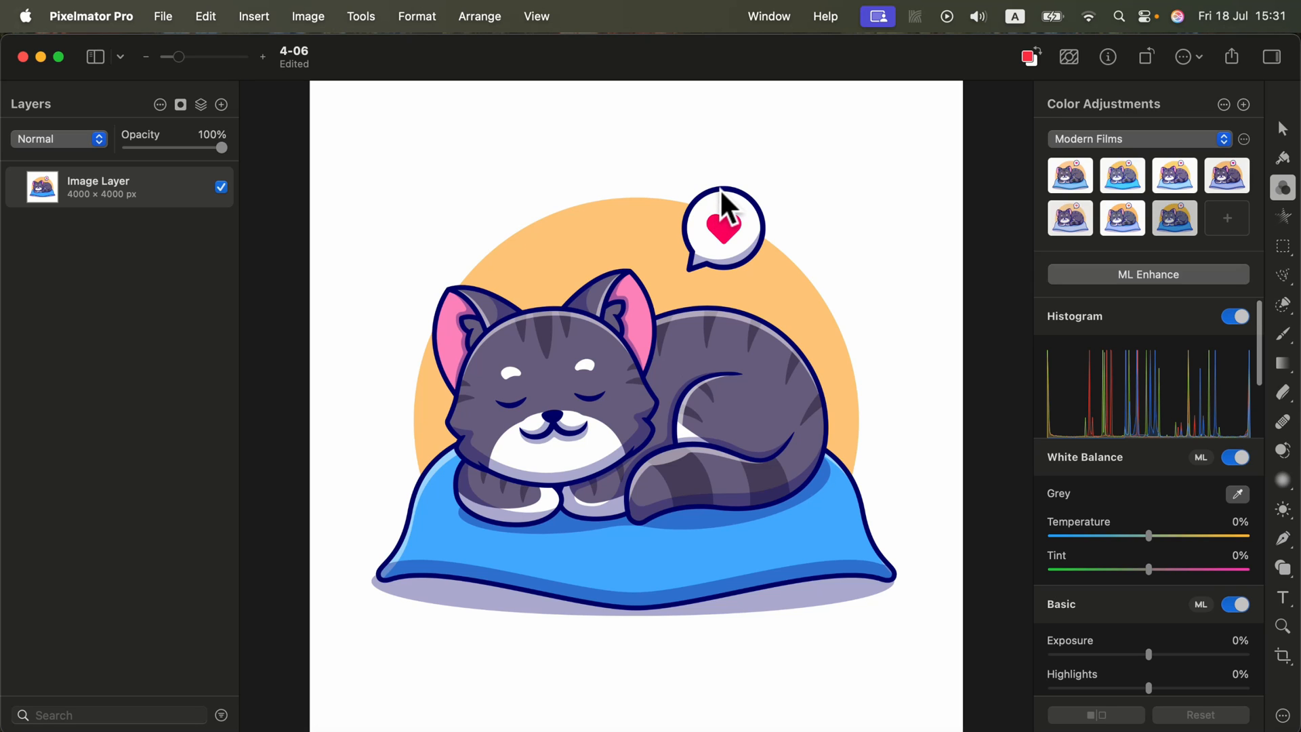
pyautogui.moveTo(727, 198)
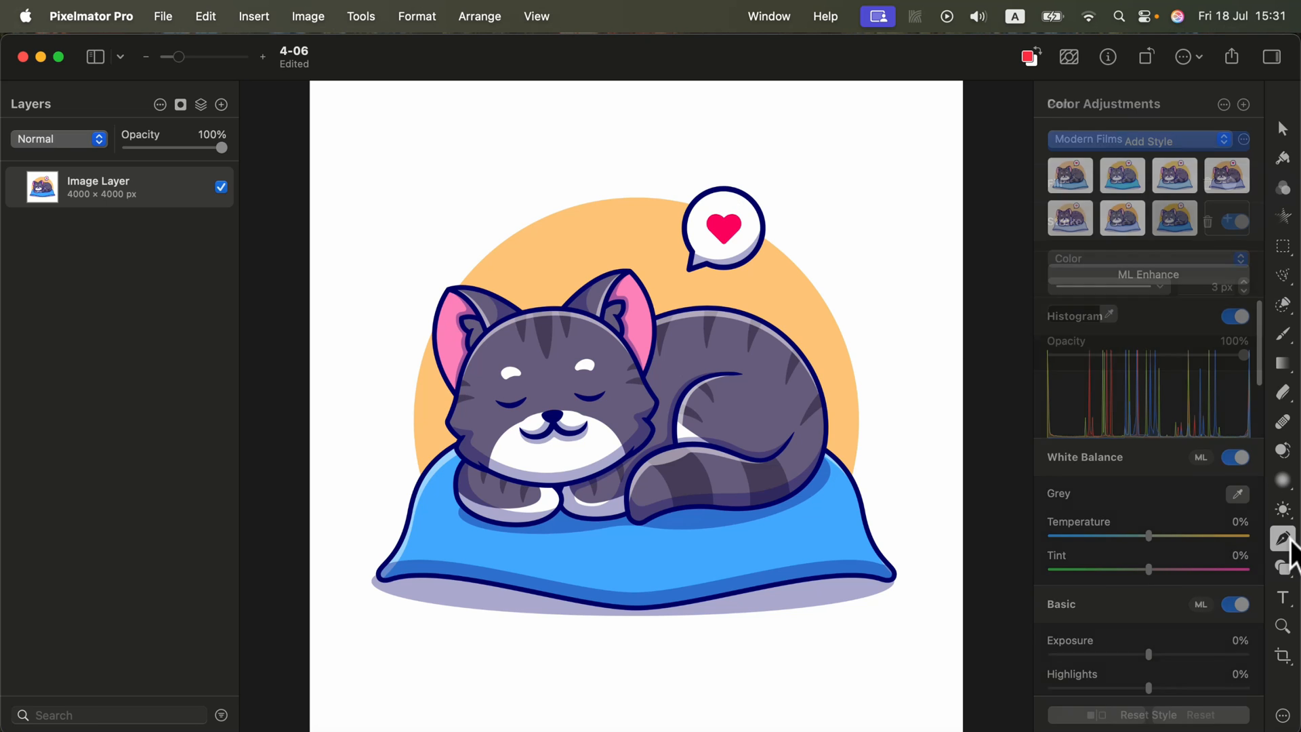
# Step: Switch to the freeform vector path tool and toggle the test path's fill
pyautogui.click(1282, 538)
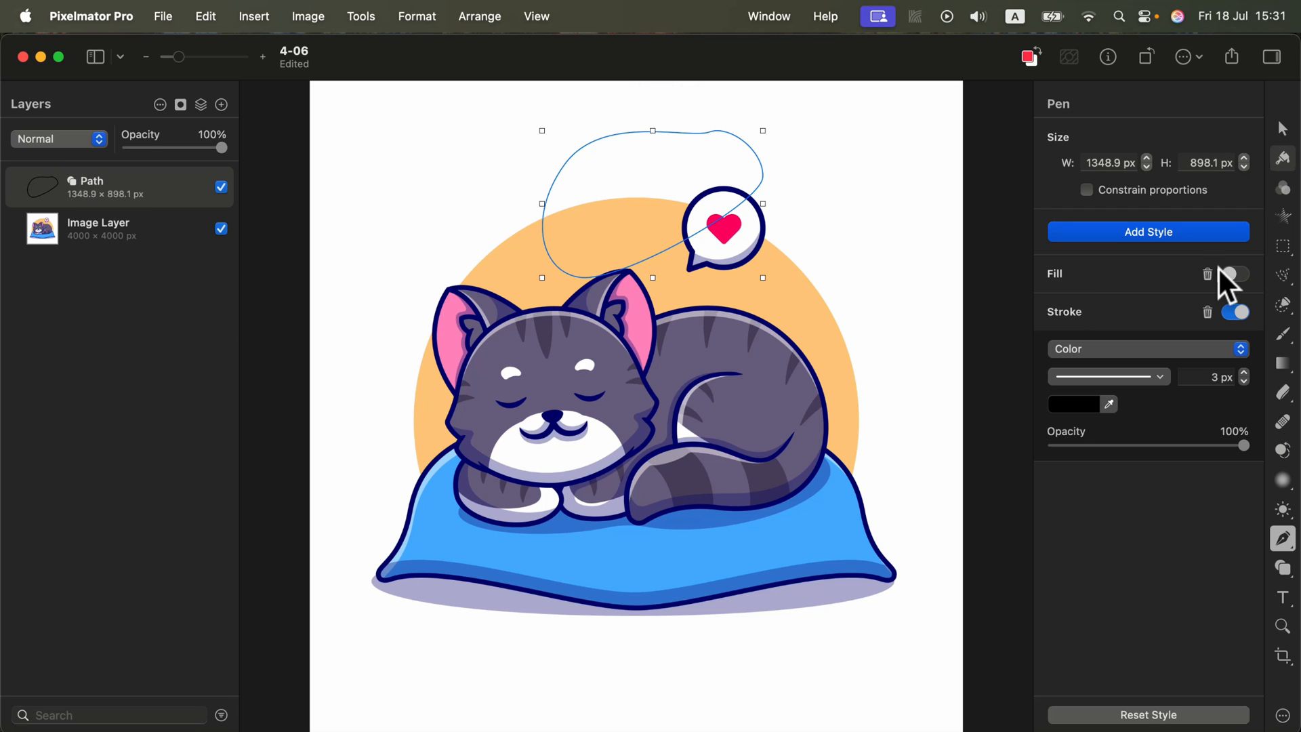
pyautogui.click(1236, 274)
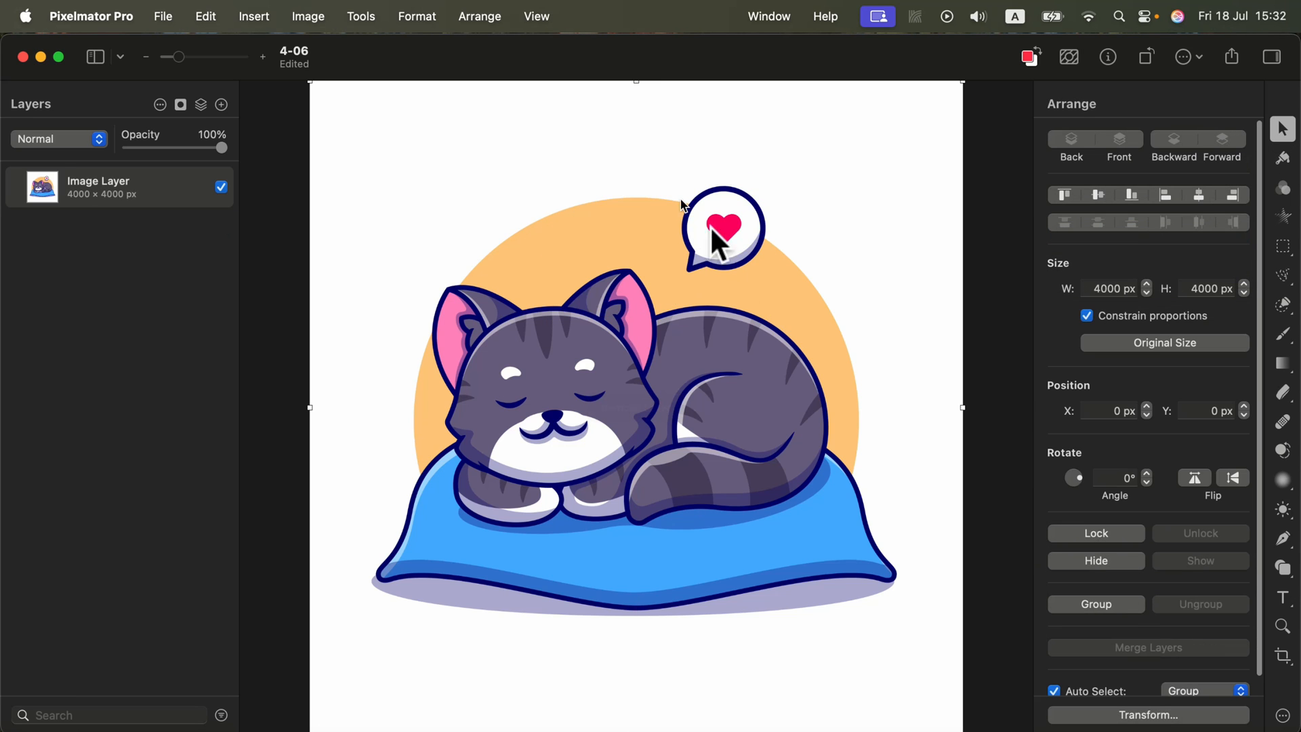
pyautogui.moveTo(673, 295)
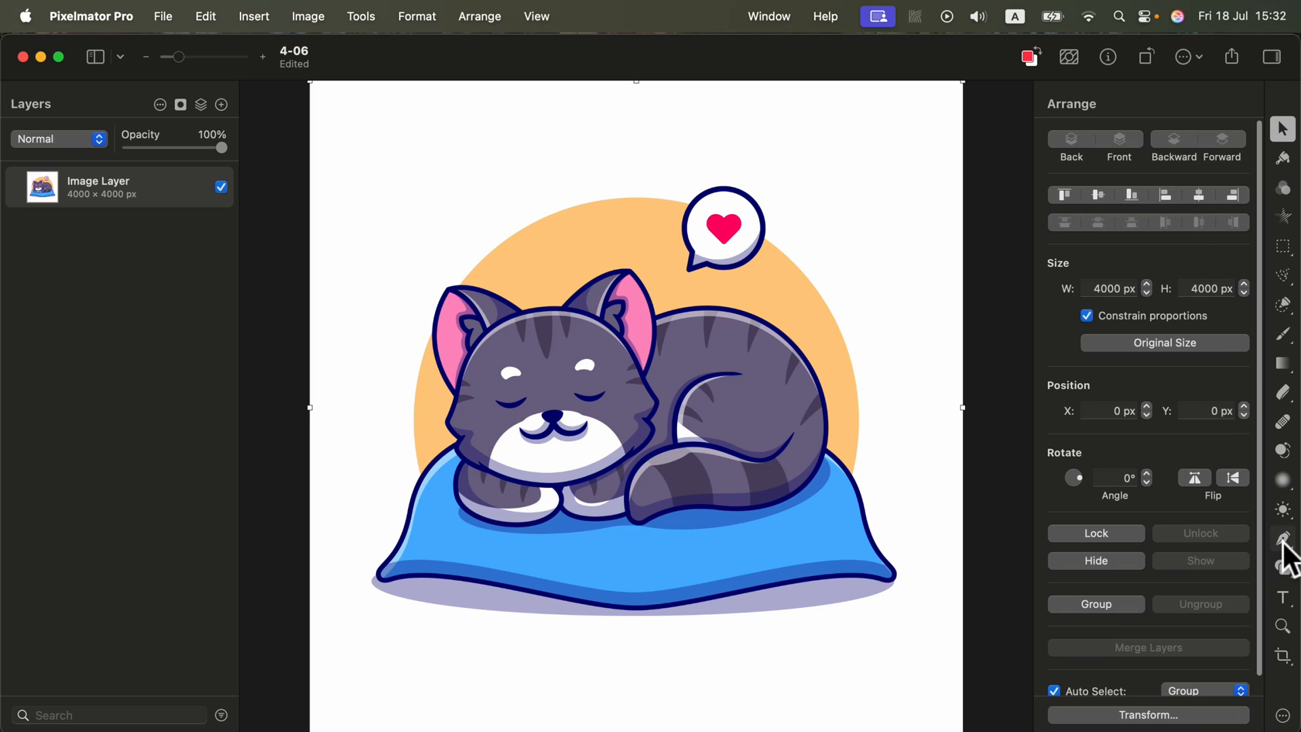
pyautogui.moveTo(825, 454)
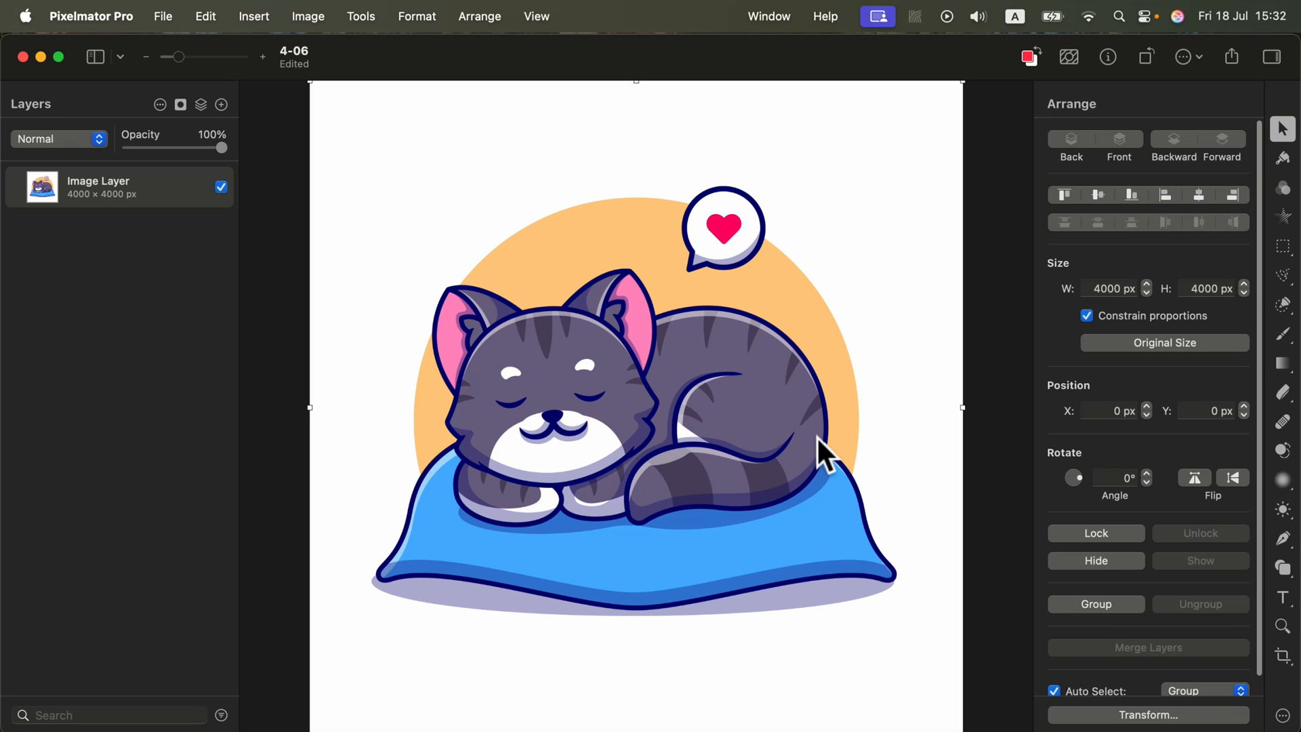
pyautogui.moveTo(823, 455)
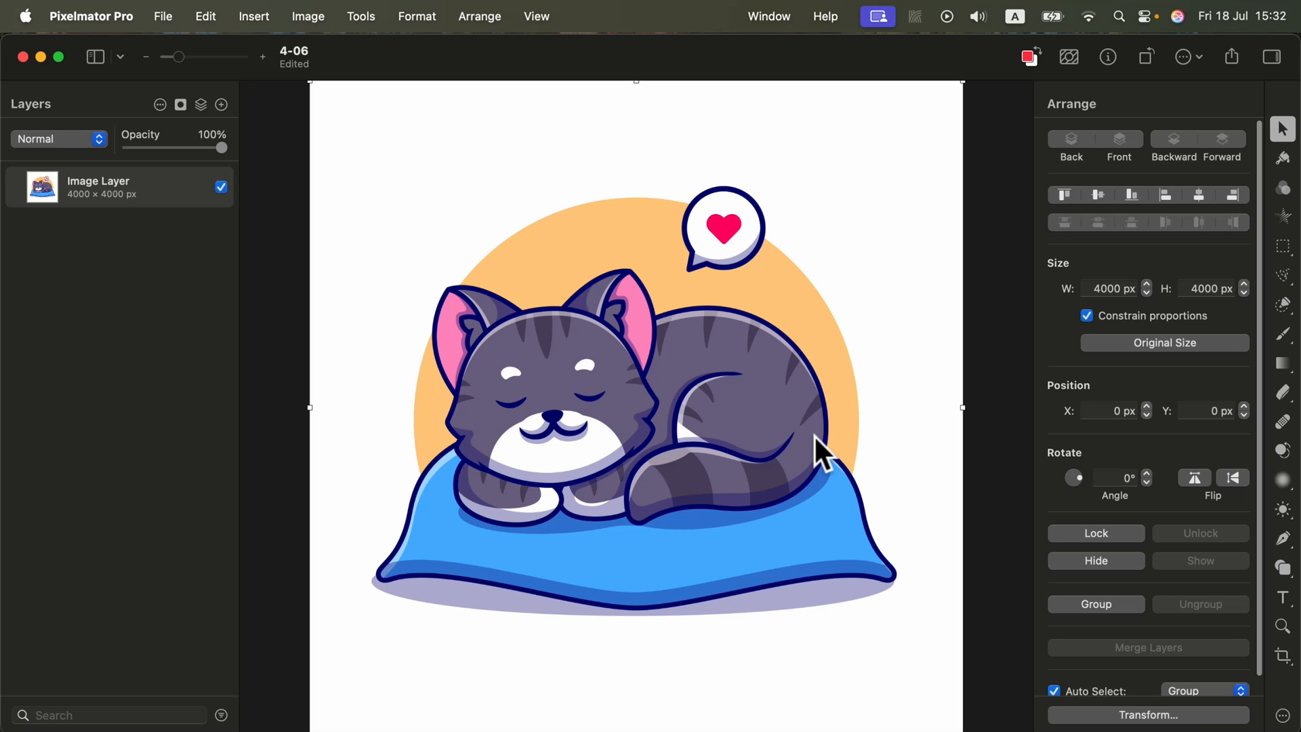
pyautogui.moveTo(555, 340)
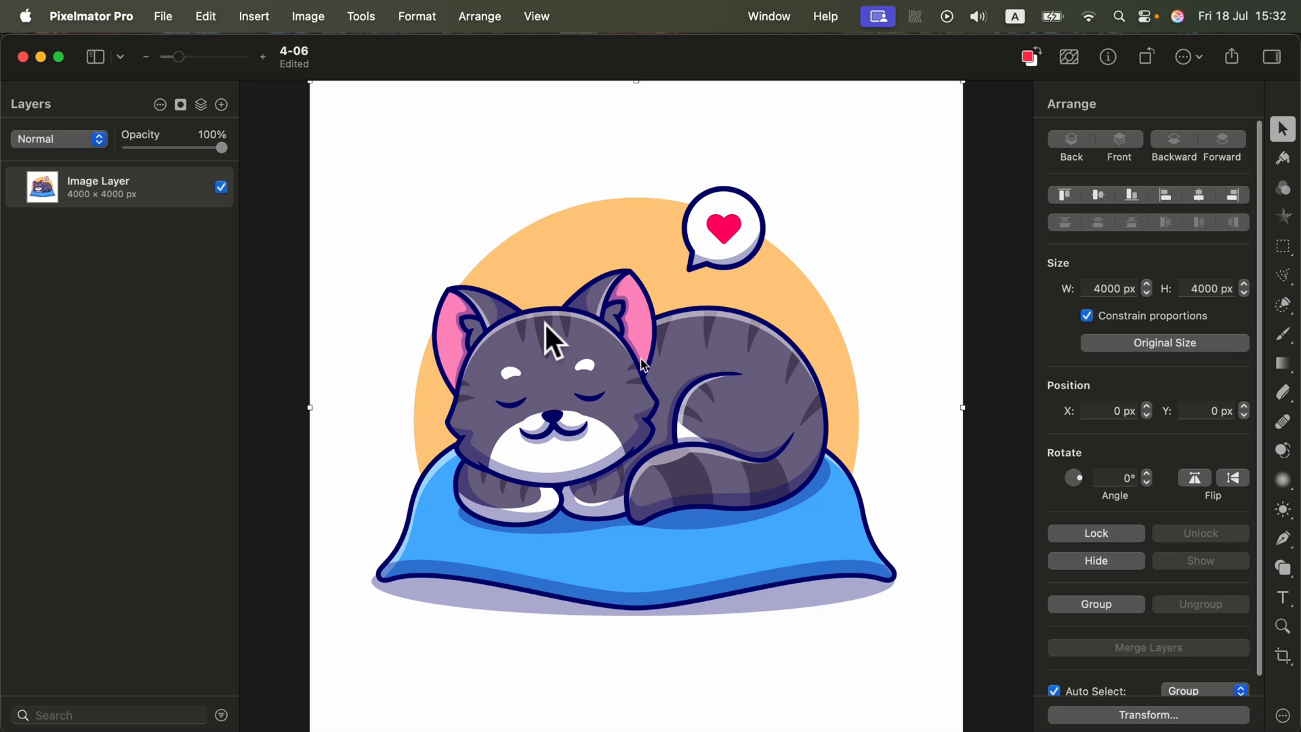
pyautogui.moveTo(174, 56); pyautogui.dragTo(193, 56)
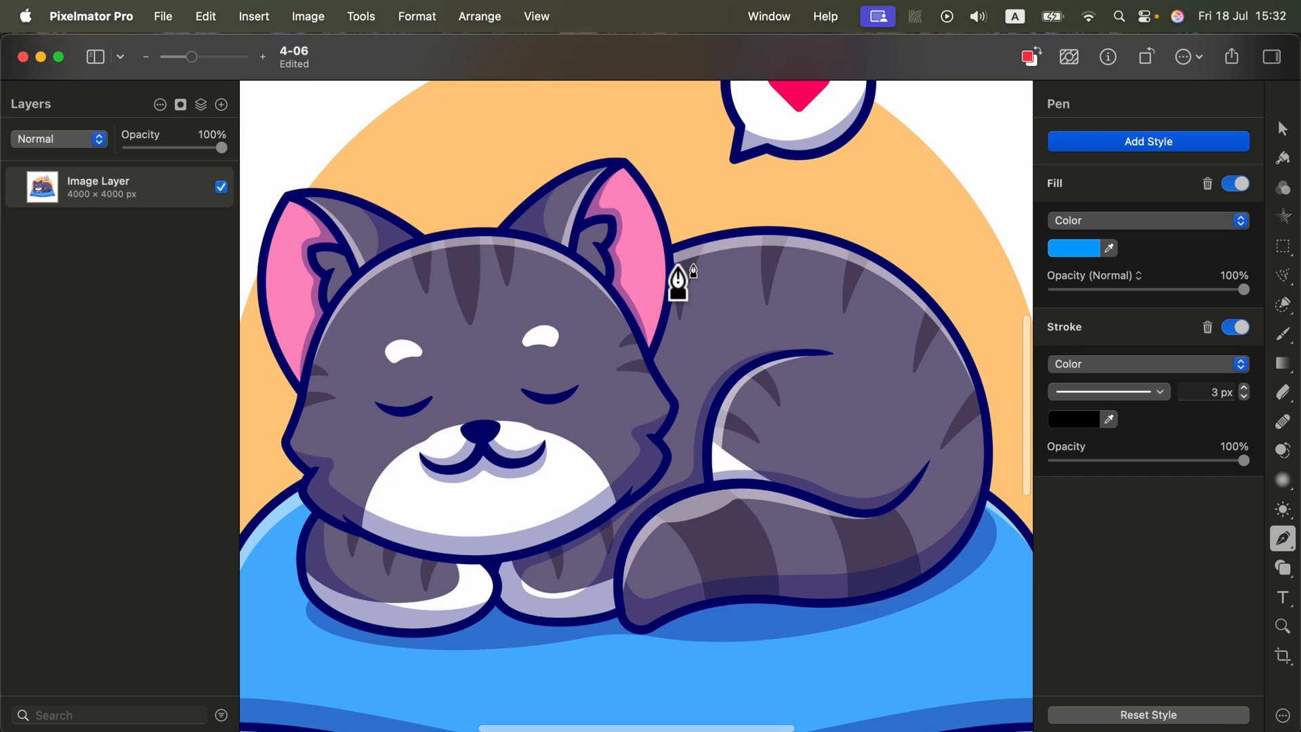
# Step: Start the body outline with curved points along the bottom edge and front paw
pyautogui.click(807, 247)
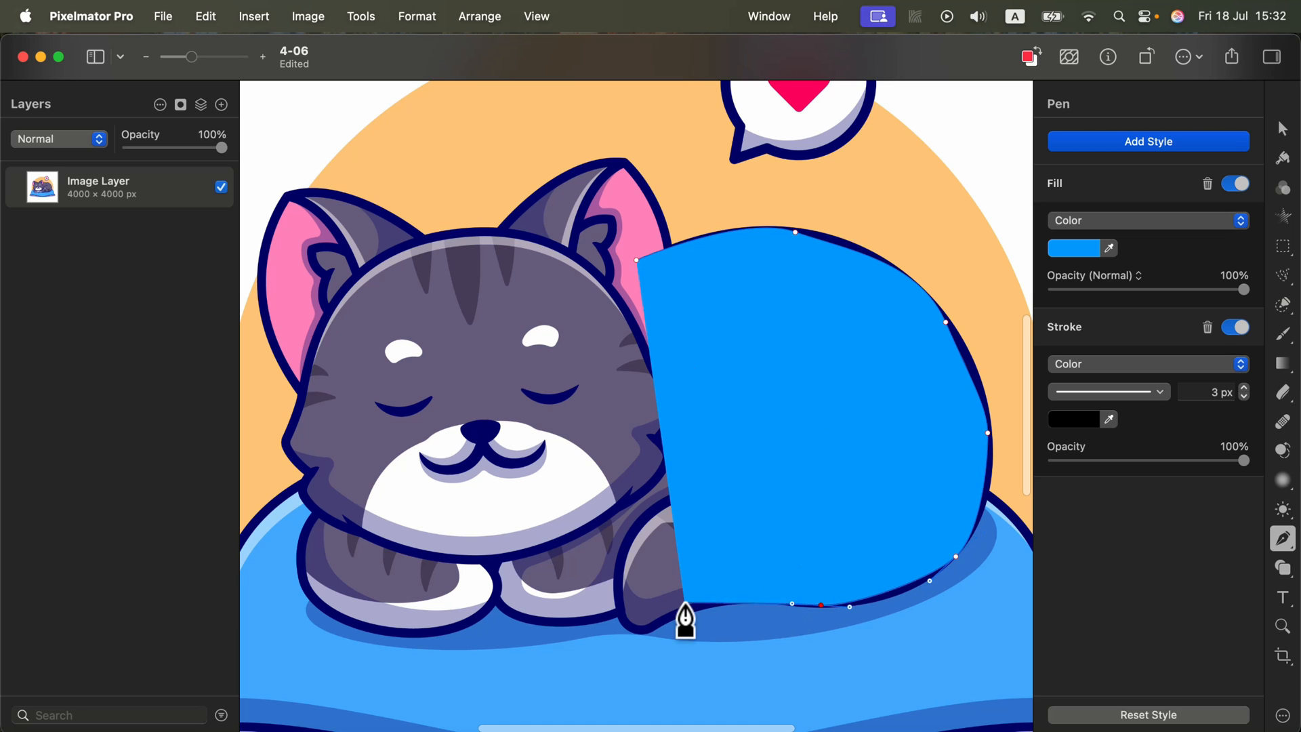
pyautogui.moveTo(685, 622); pyautogui.dragTo(652, 639)
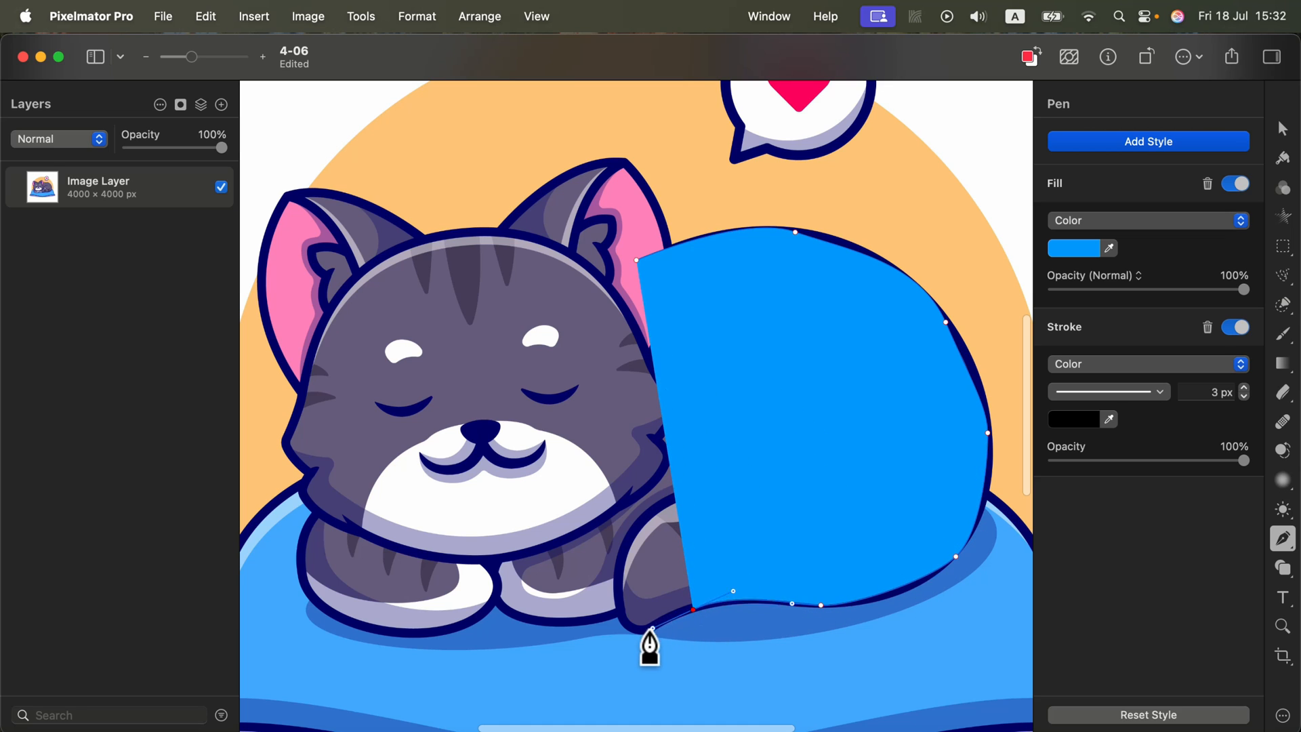
pyautogui.moveTo(650, 632); pyautogui.dragTo(626, 632)
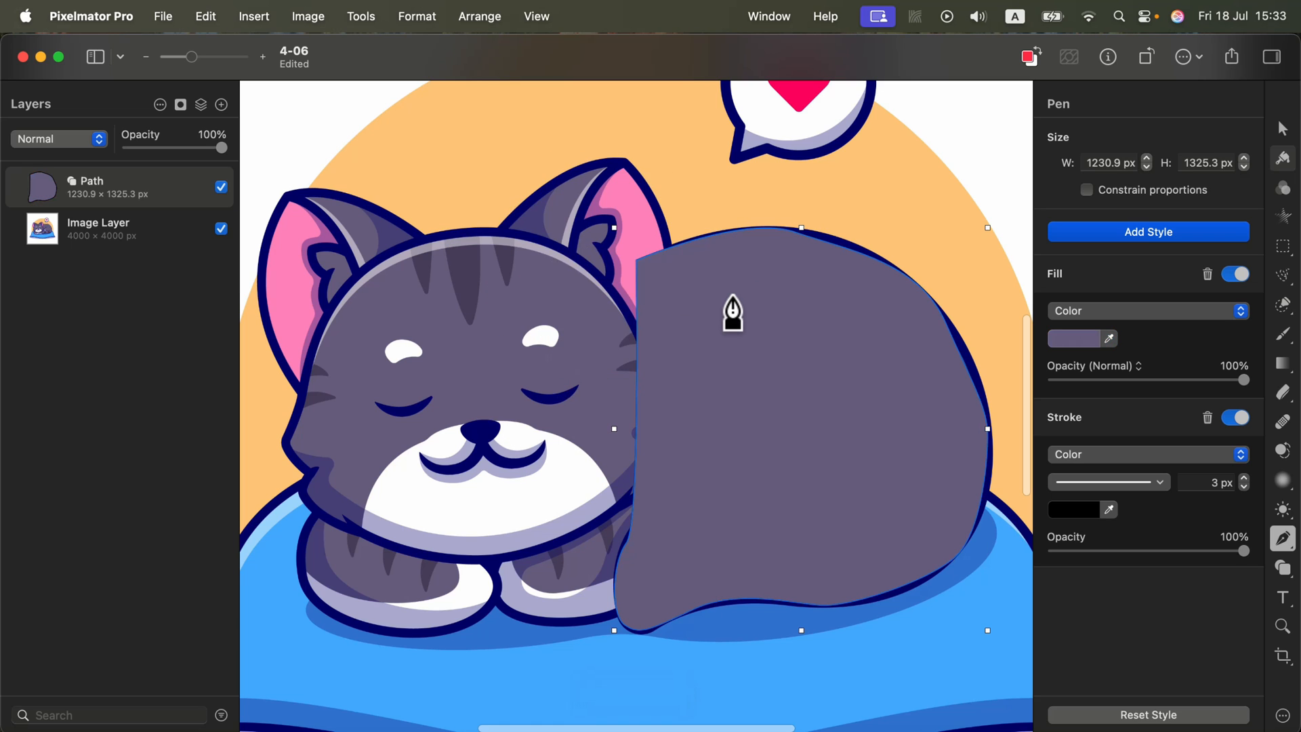
pyautogui.moveTo(178, 204)
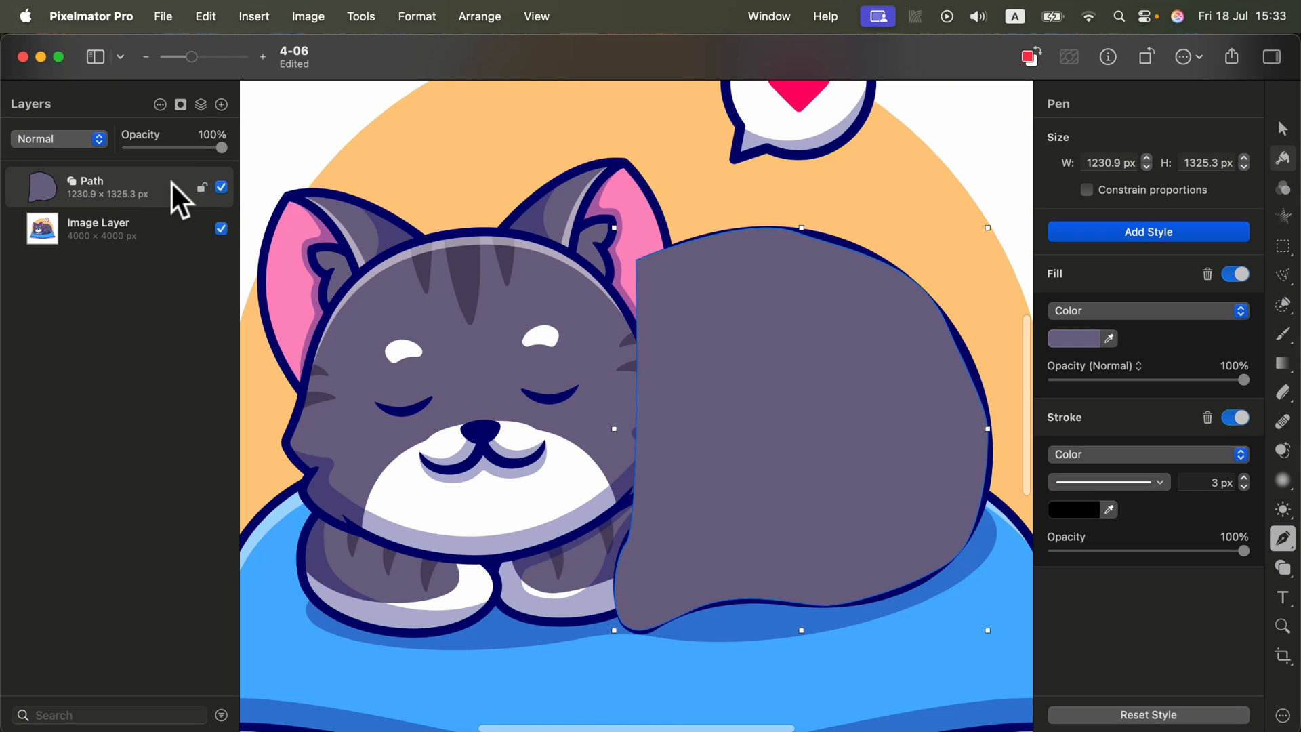
pyautogui.moveTo(166, 191)
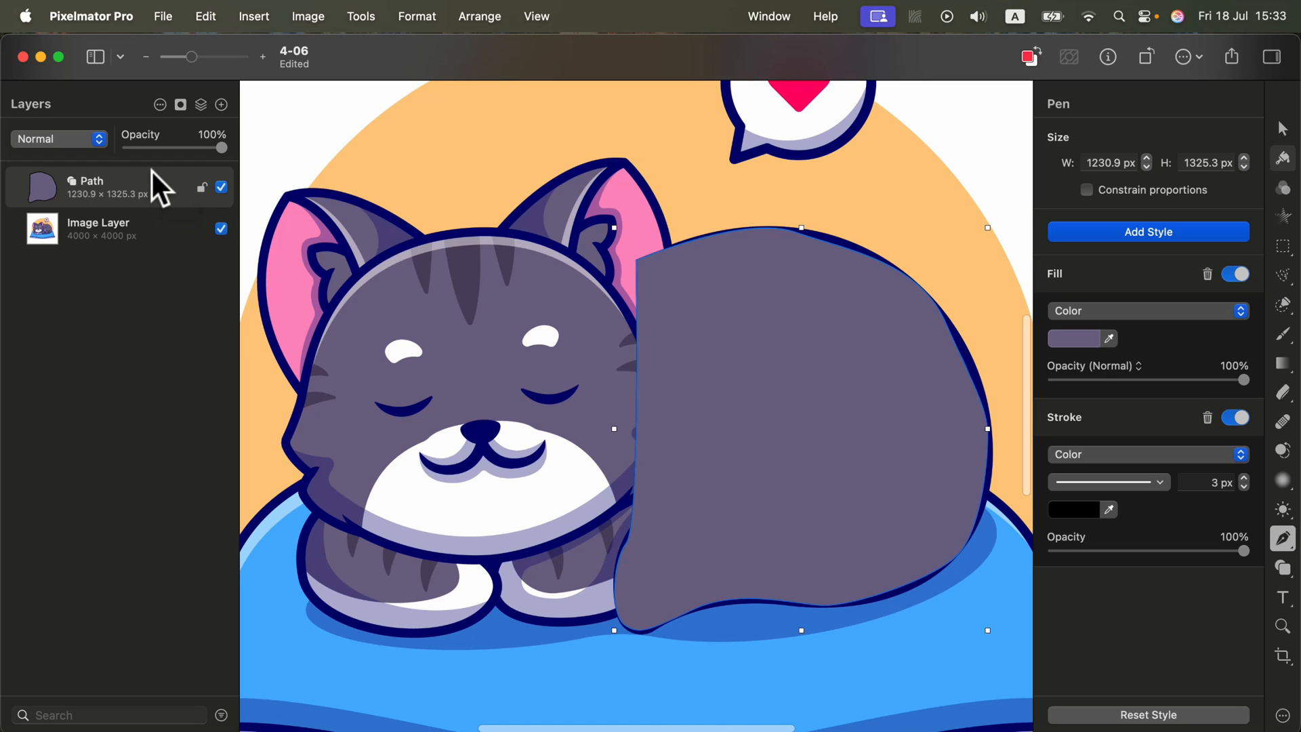
pyautogui.moveTo(154, 196)
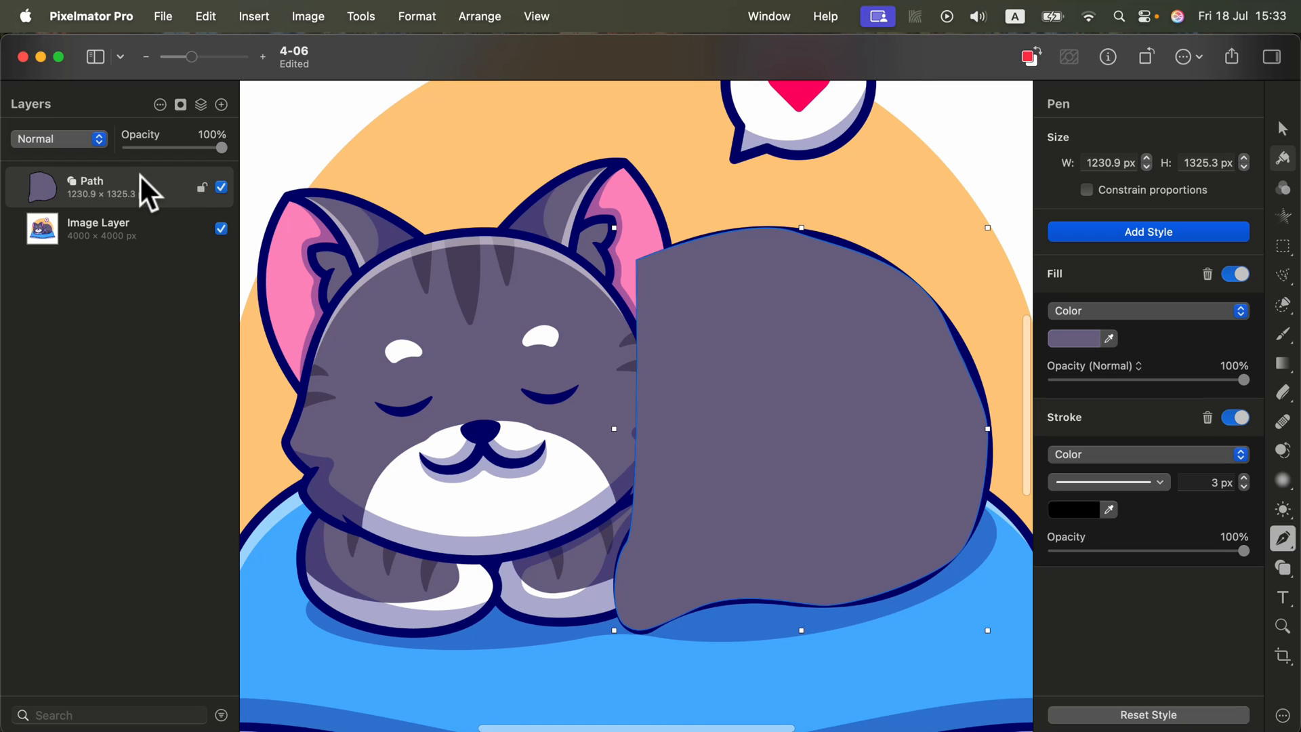
pyautogui.moveTo(152, 199)
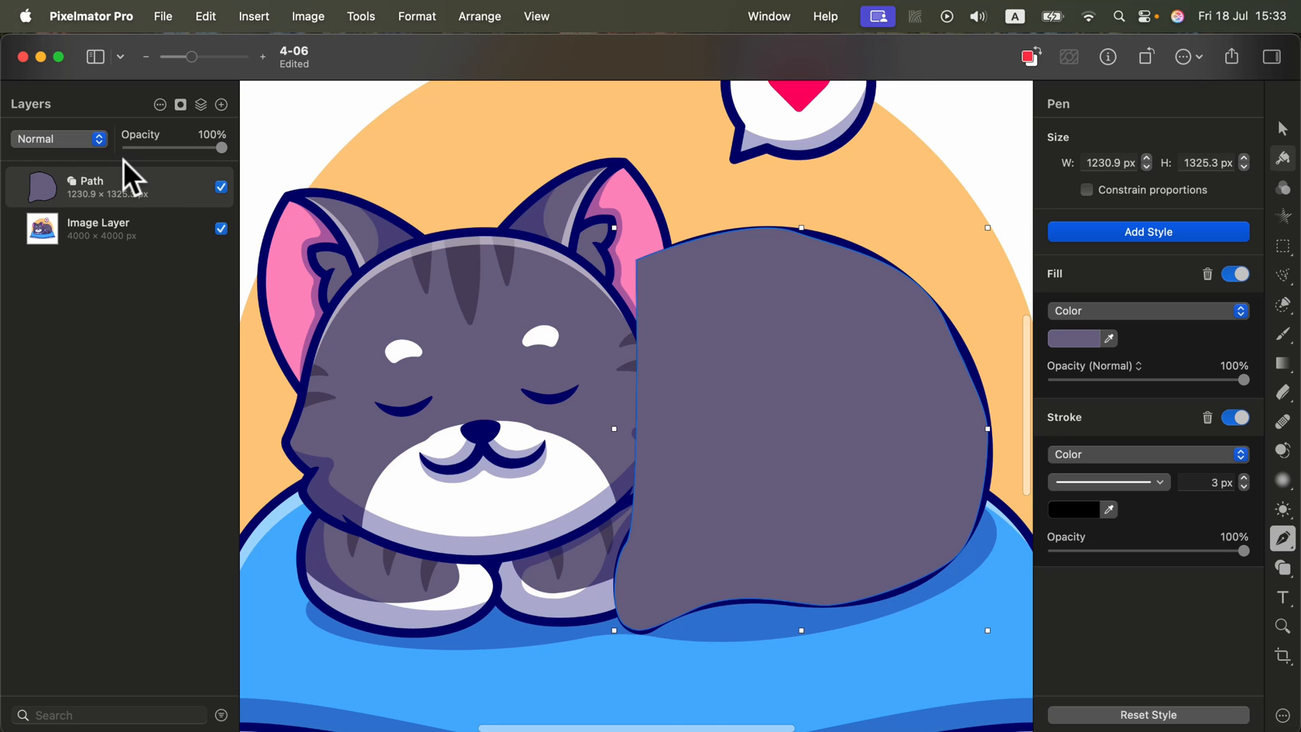
pyautogui.moveTo(133, 179)
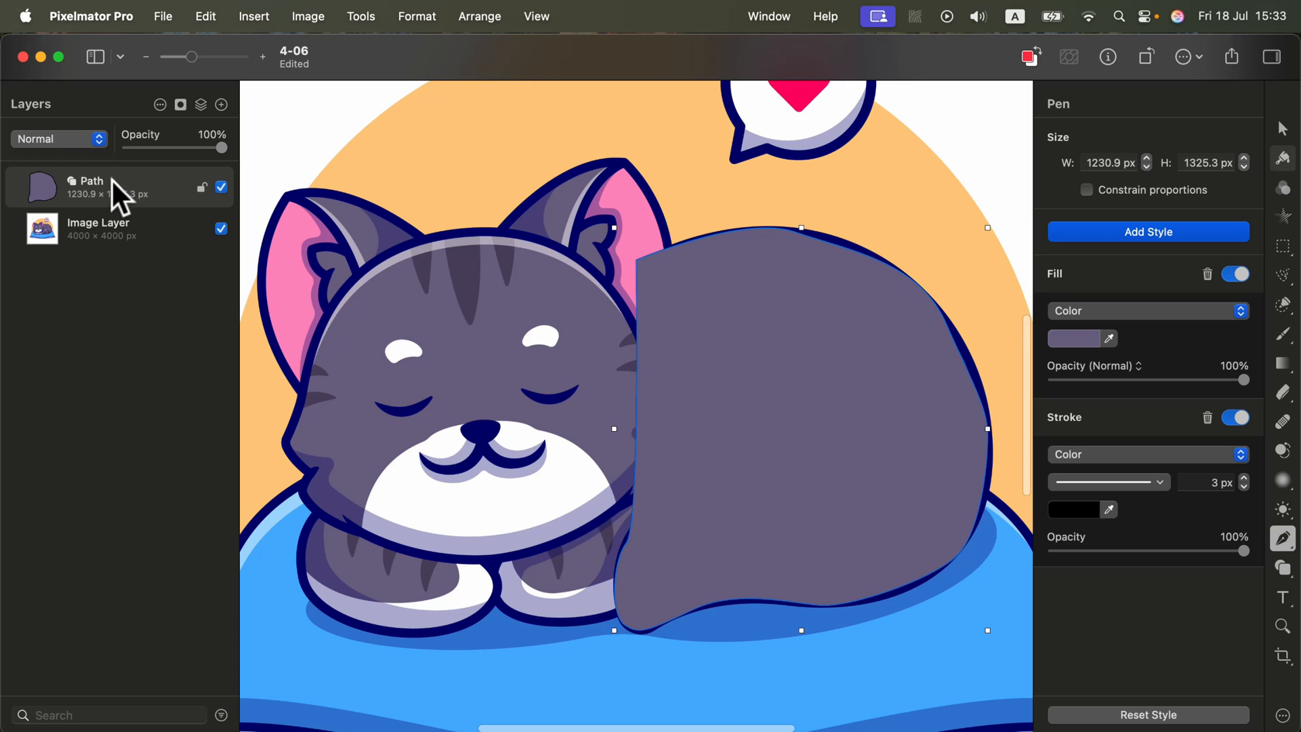
pyautogui.moveTo(185, 206)
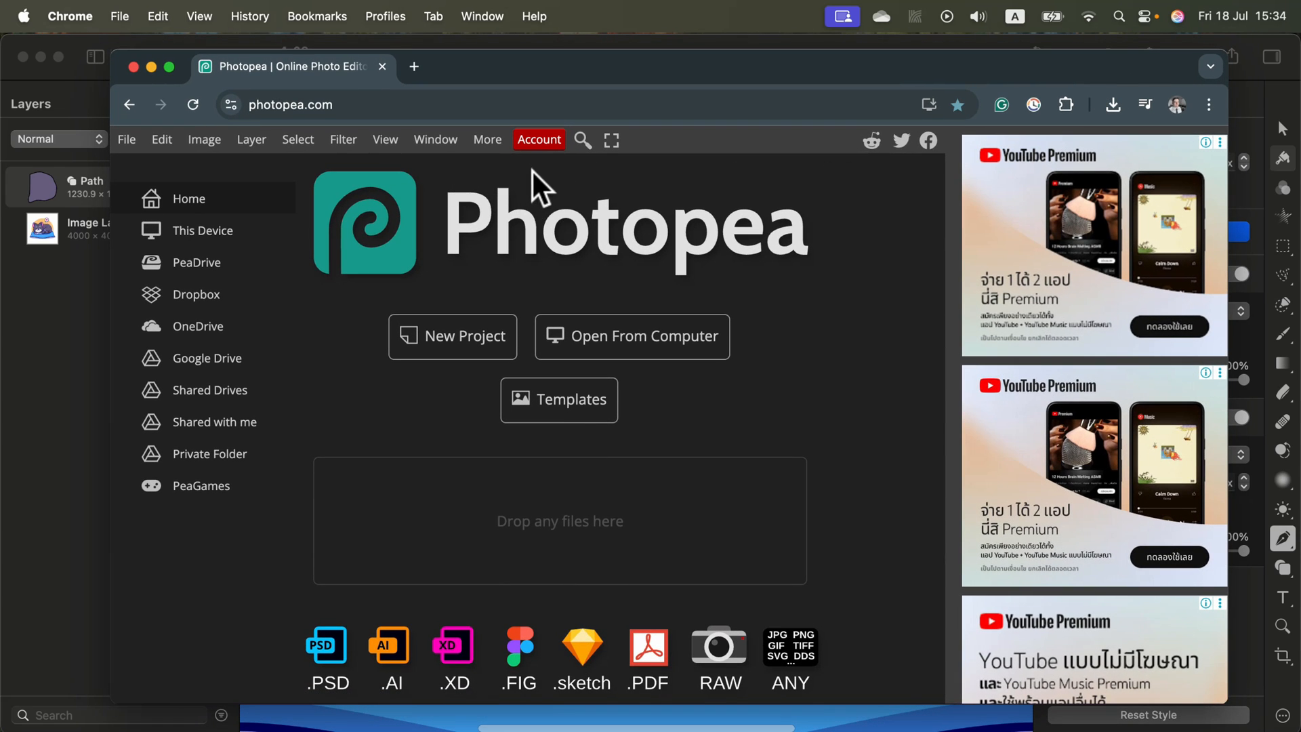
pyautogui.moveTo(423, 262)
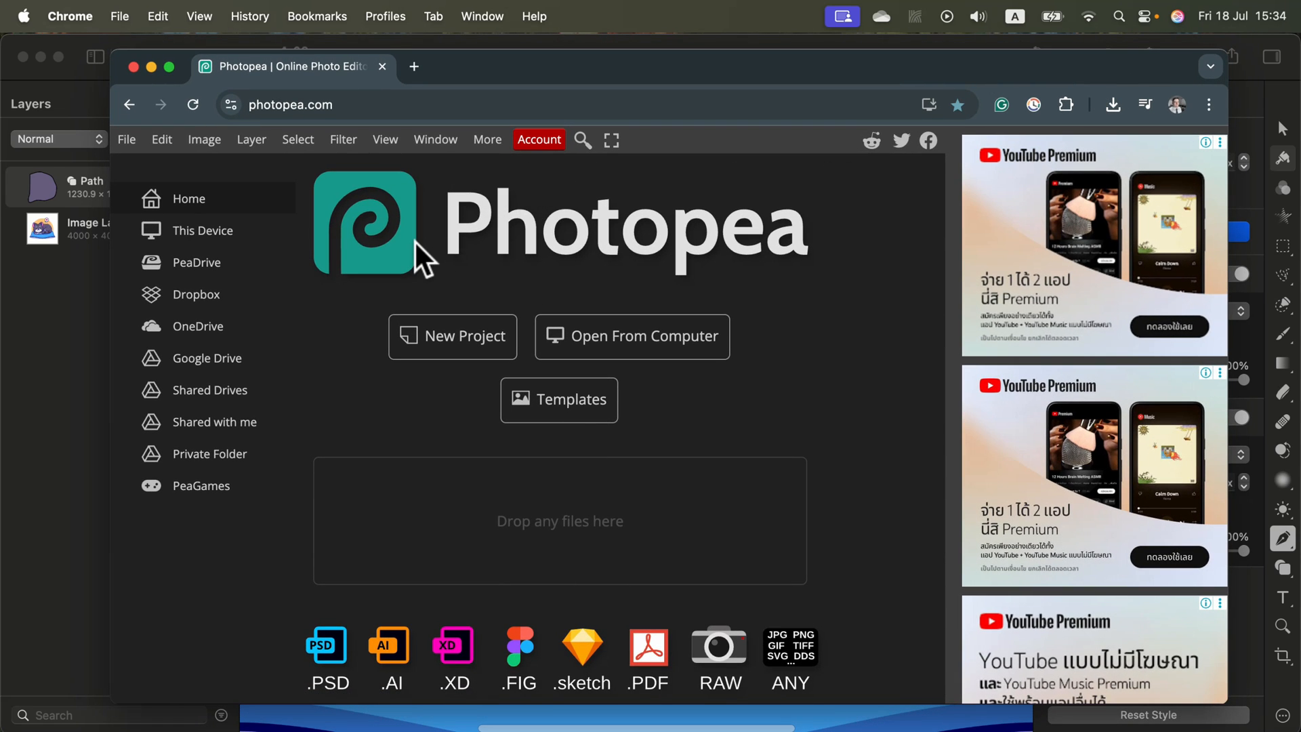
pyautogui.moveTo(783, 429)
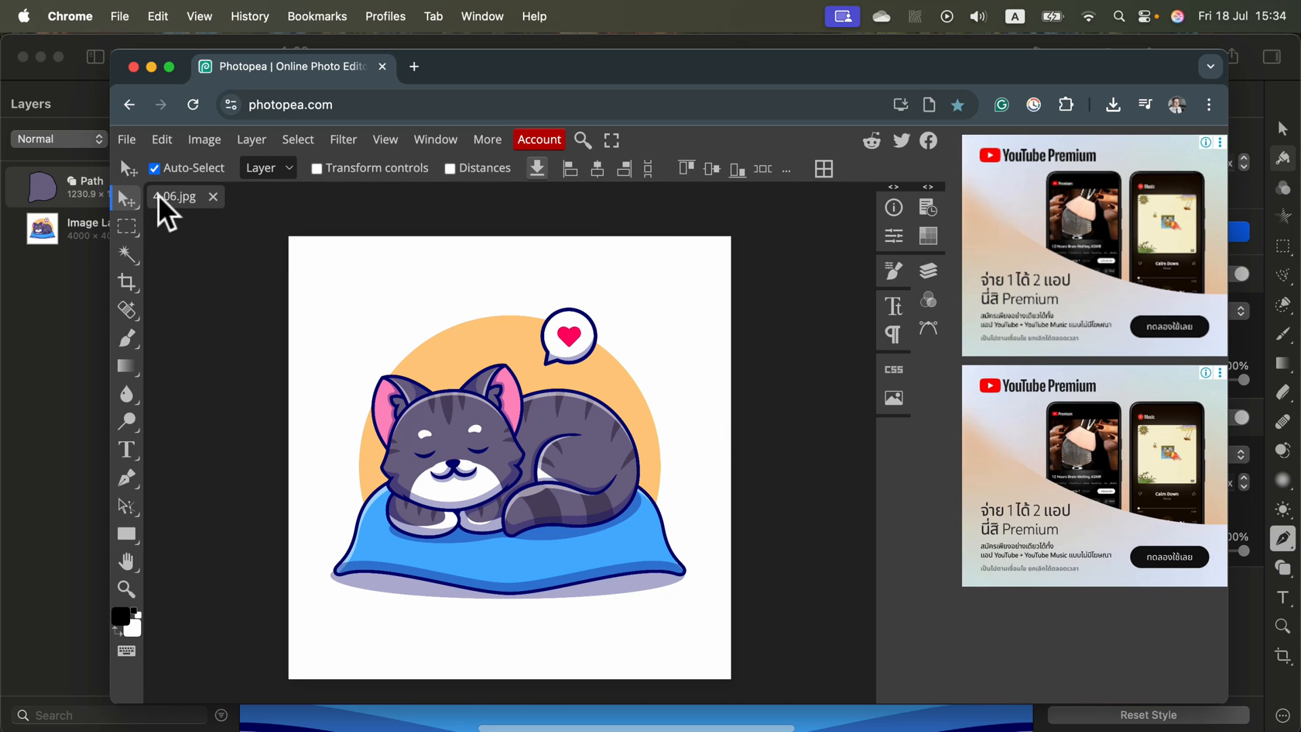
# Step: Vectorize the cat image with 20 colours, Cartoon mode and Merge colors
pyautogui.click(203, 139)
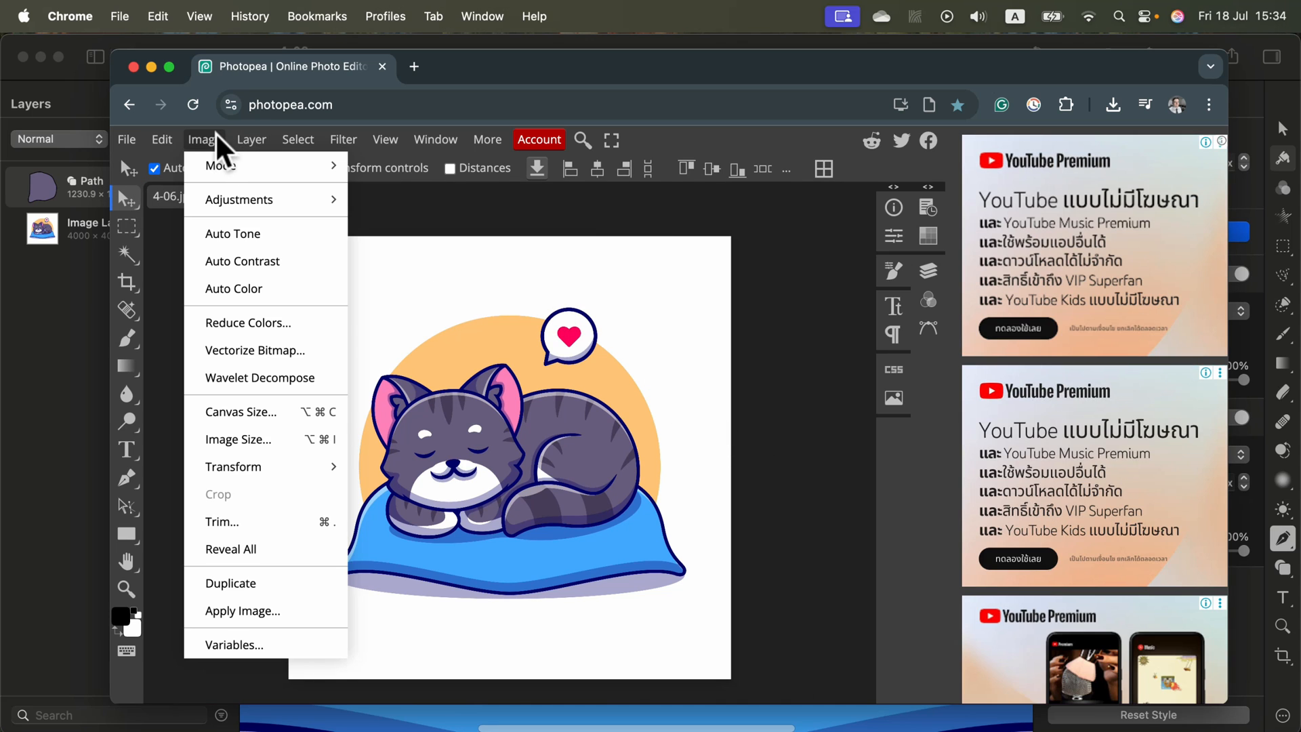
pyautogui.moveTo(254, 350)
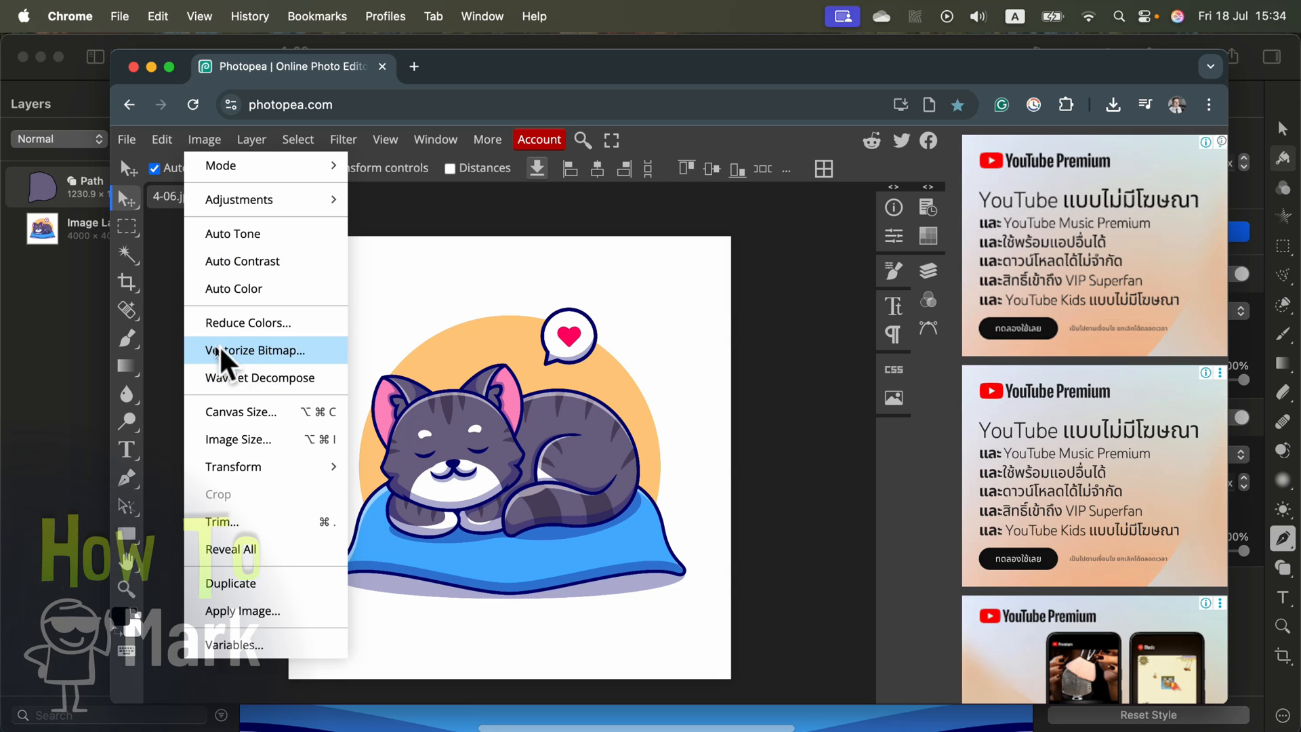
pyautogui.click(255, 349)
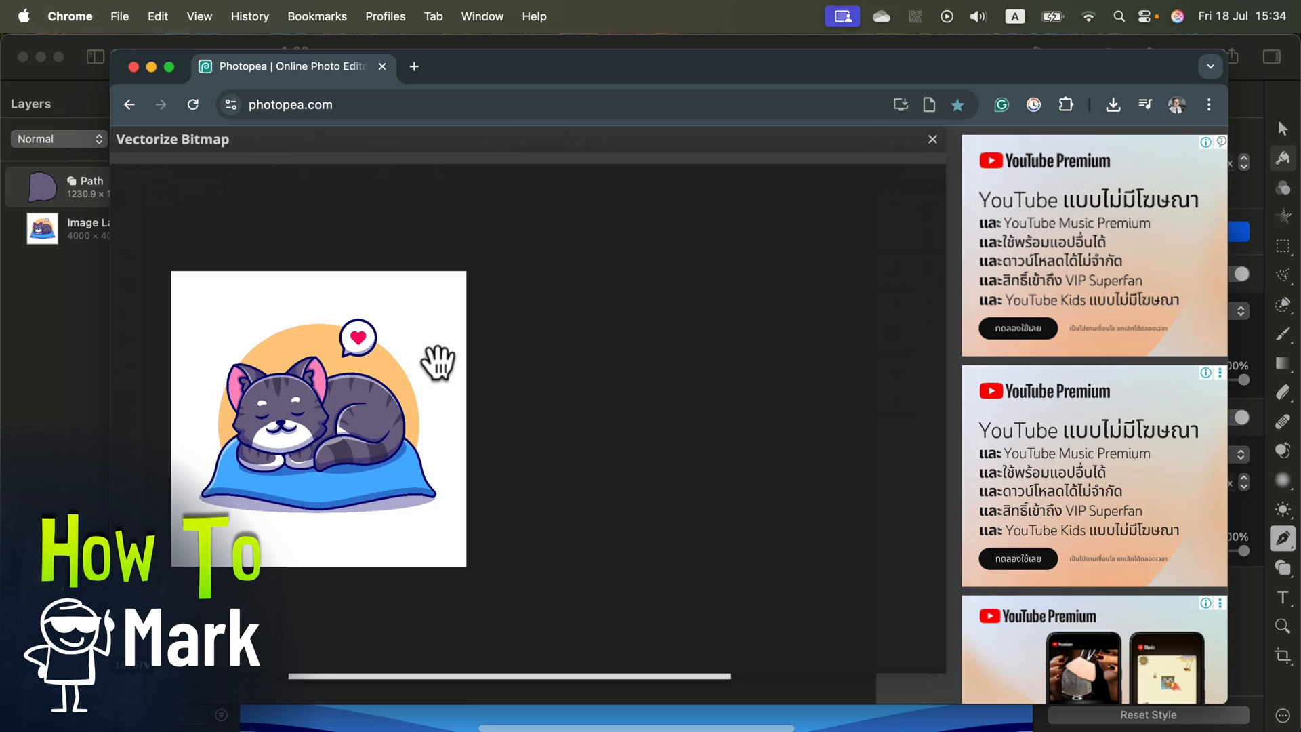
pyautogui.moveTo(448, 359)
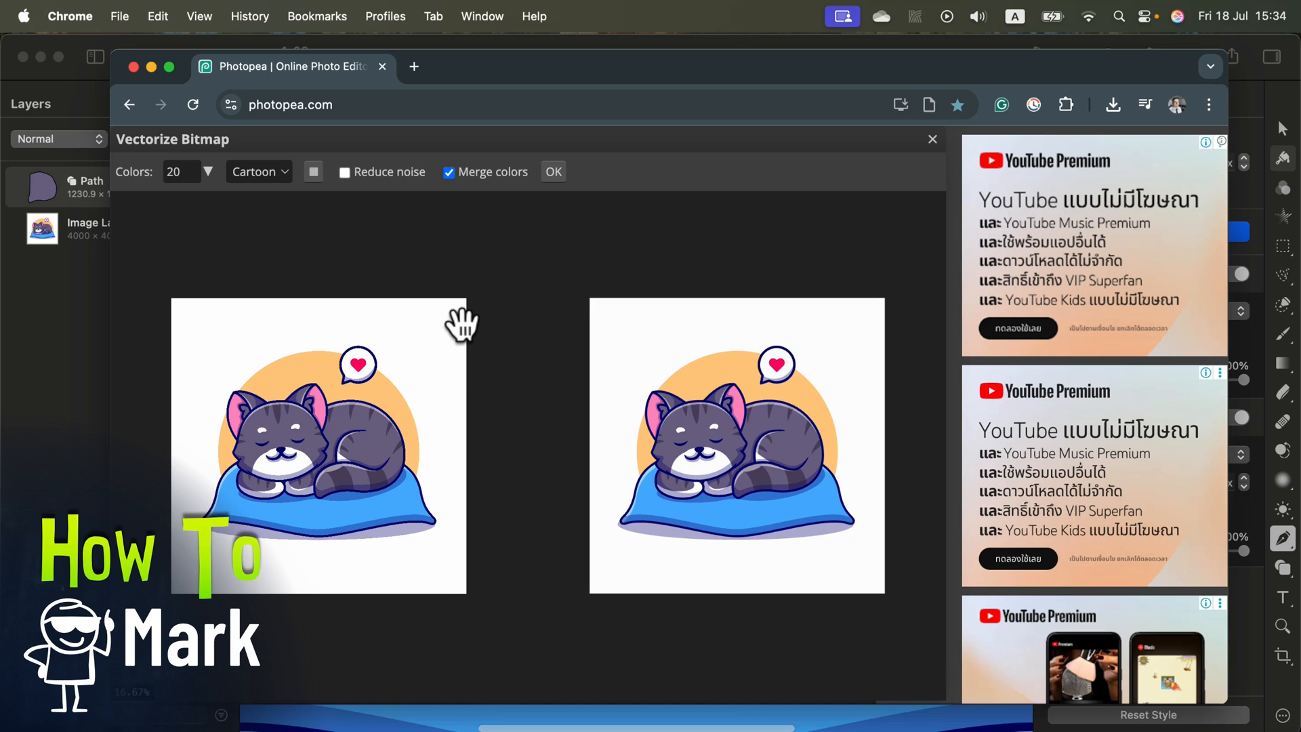
pyautogui.moveTo(290, 391)
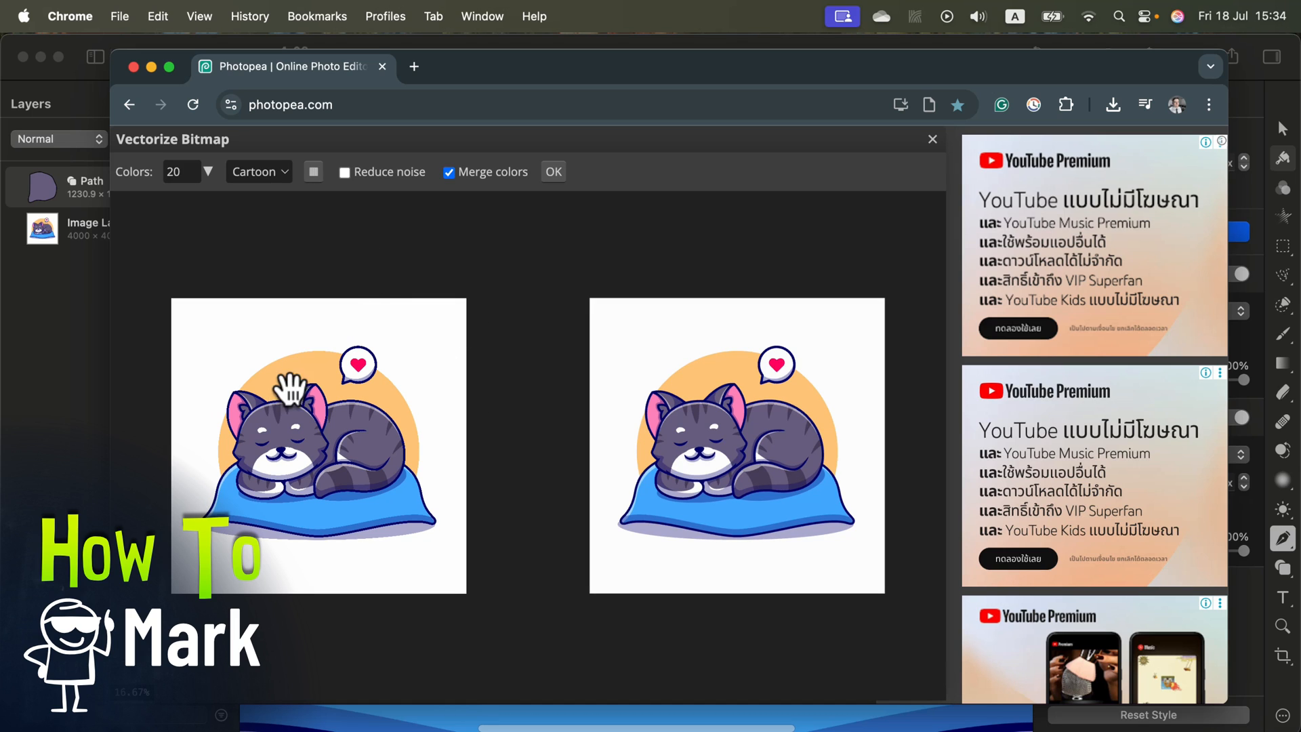
pyautogui.moveTo(743, 410)
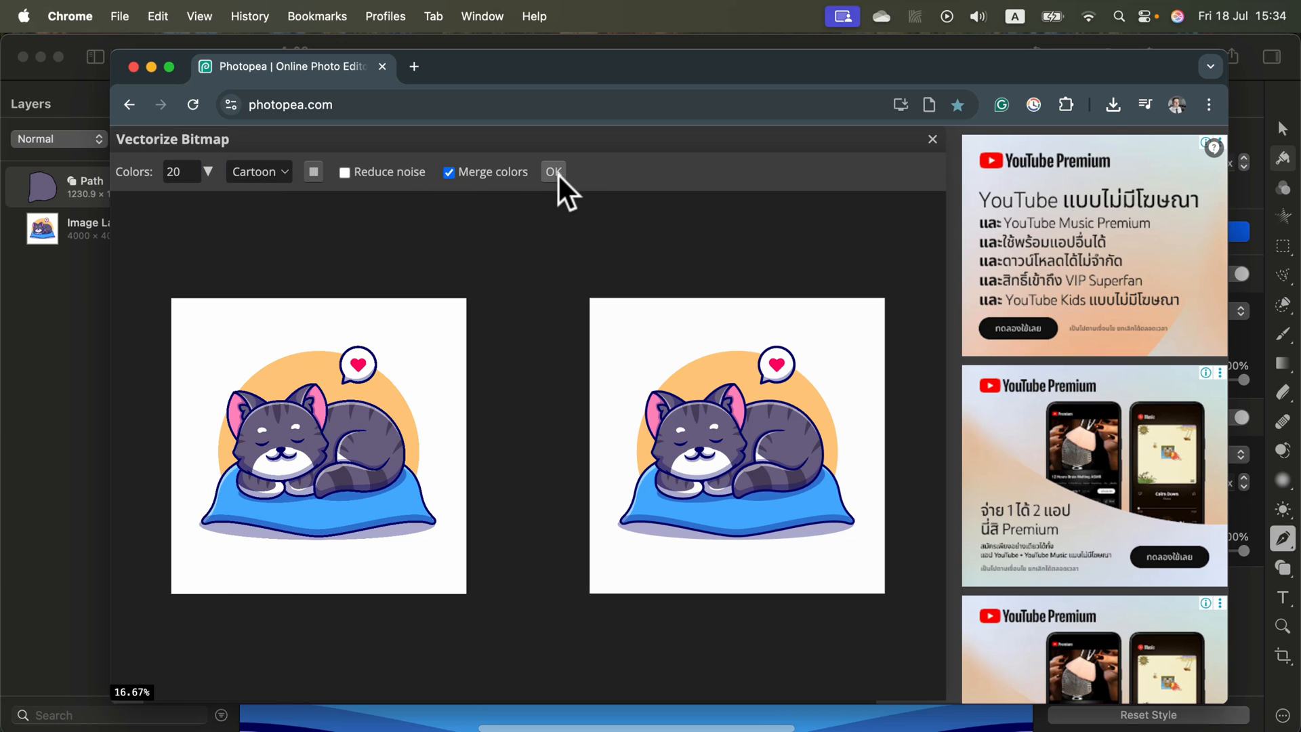
pyautogui.click(553, 172)
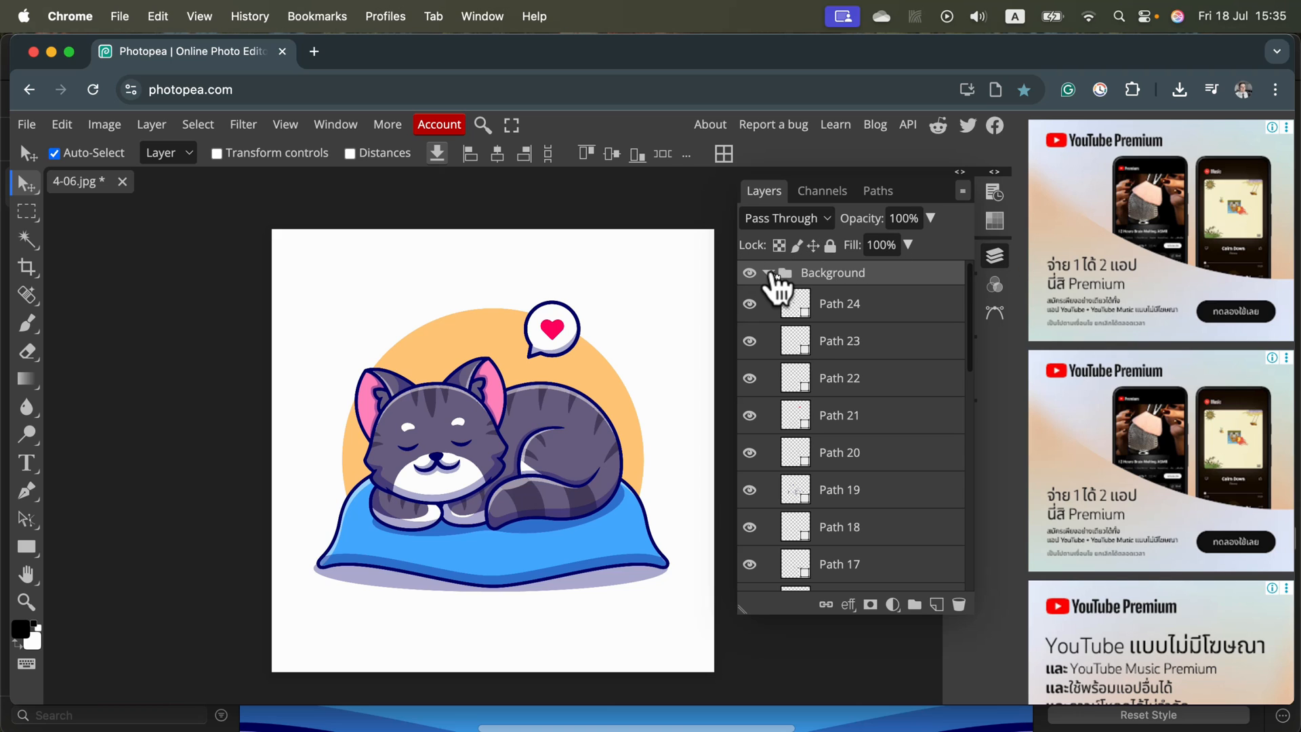
pyautogui.moveTo(901, 311)
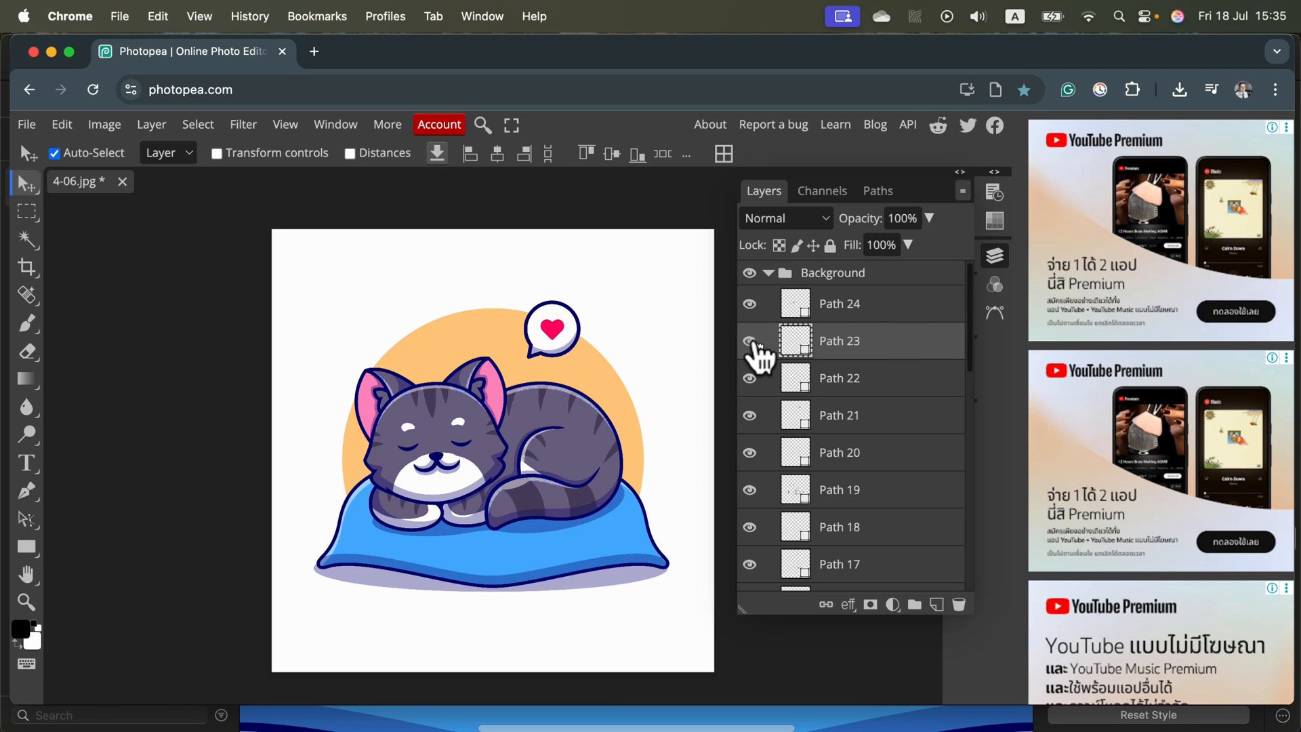
# Step: Inspect the path layers, then hide and select the white Path 0 backdrop
pyautogui.click(749, 304)
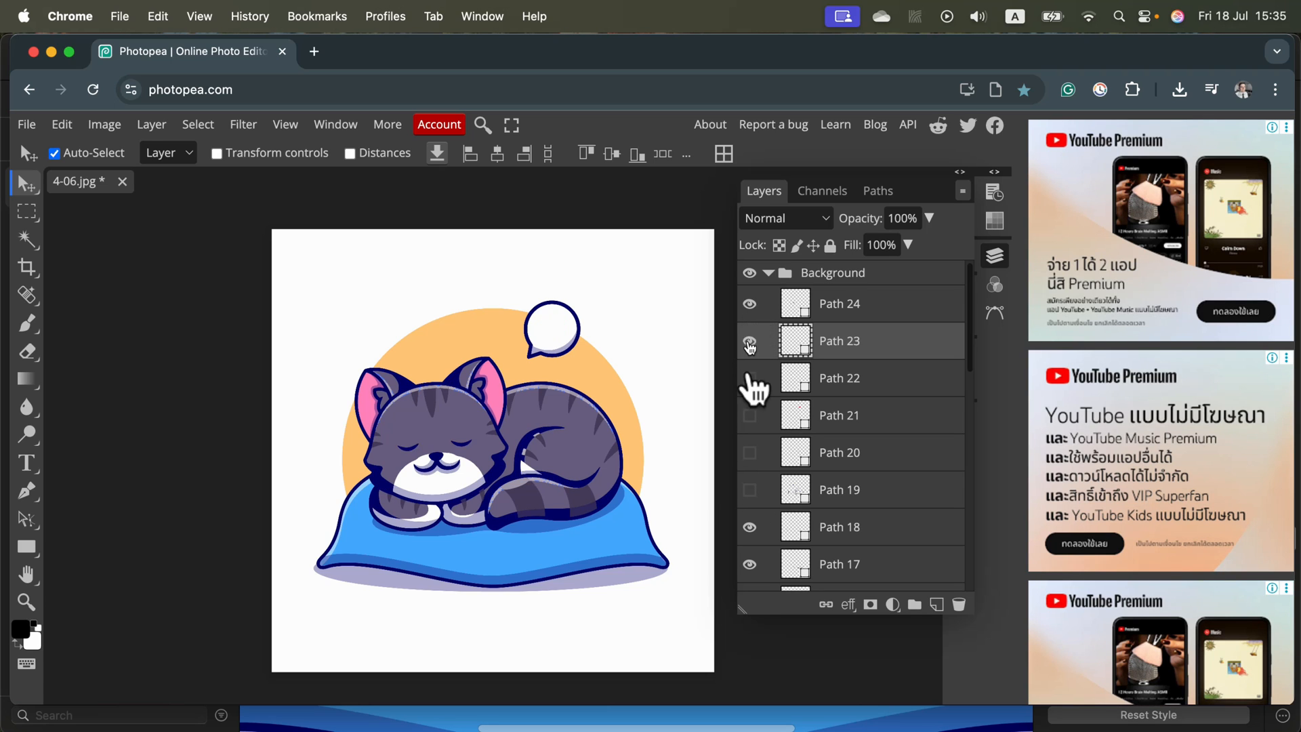
pyautogui.click(750, 344)
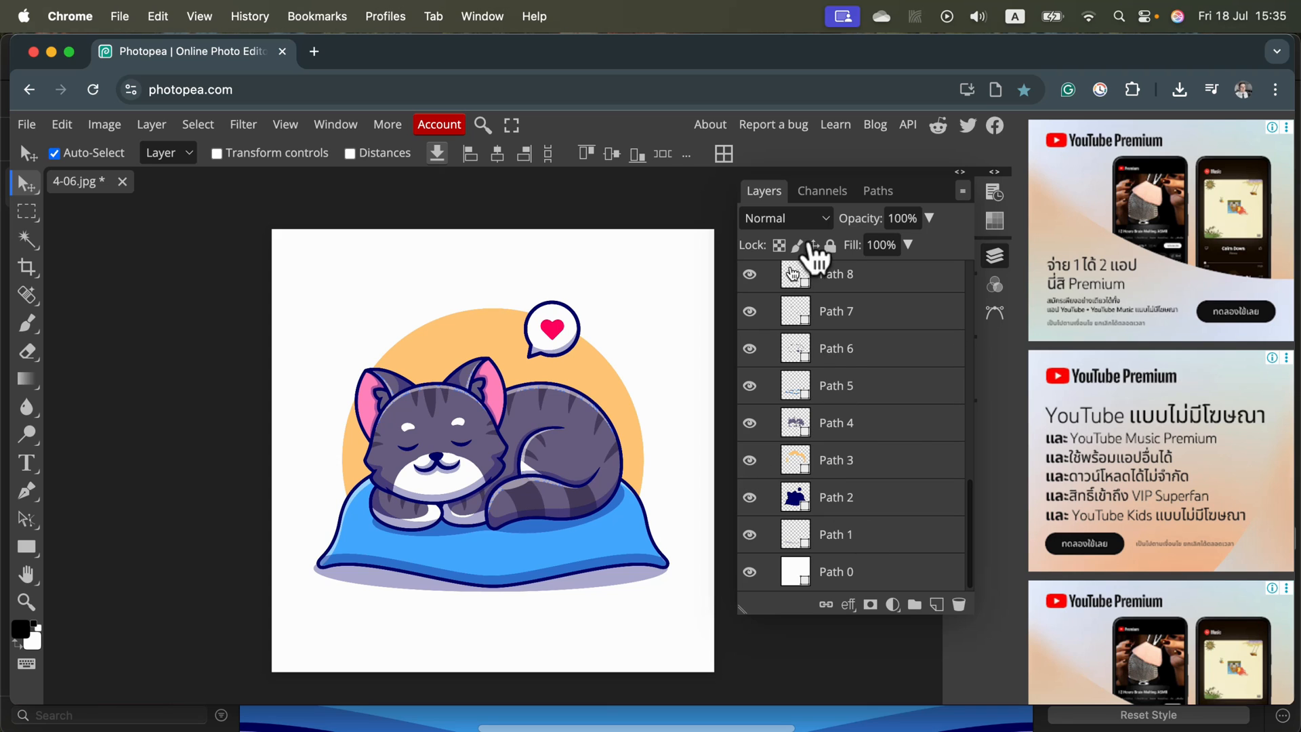
pyautogui.moveTo(921, 311)
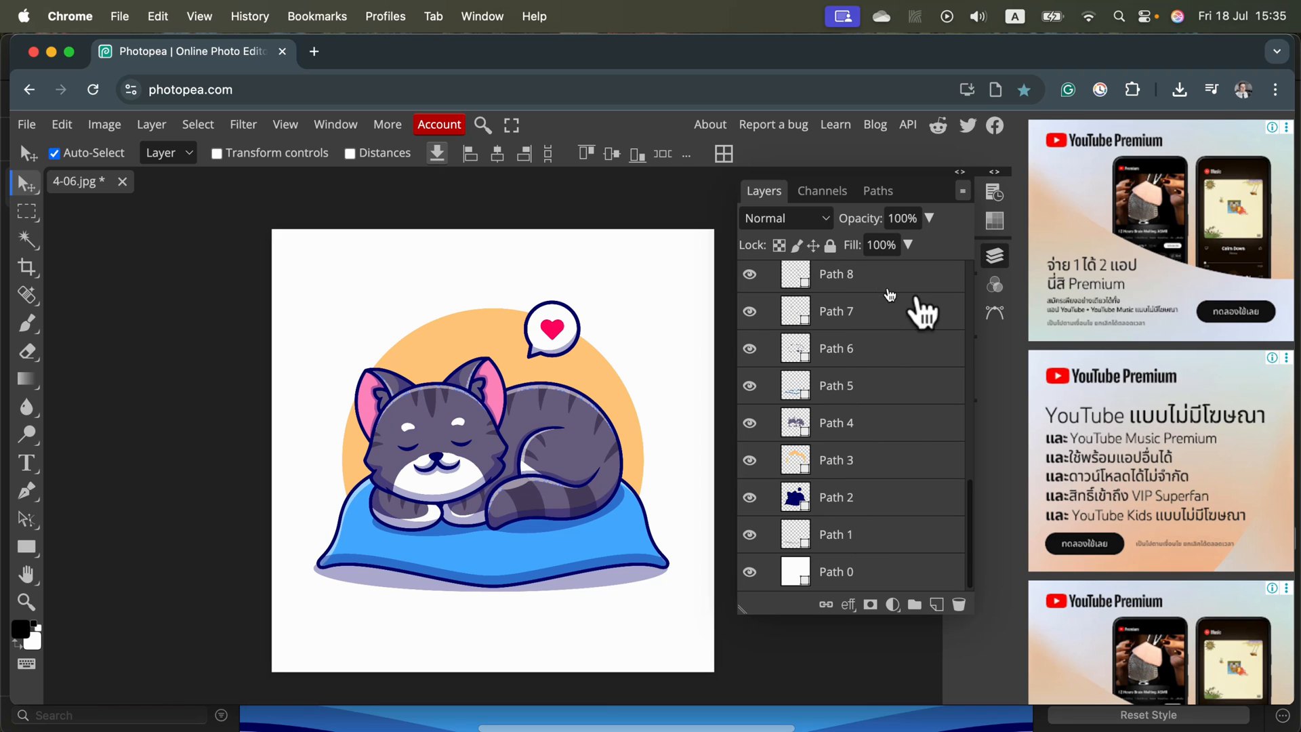
pyautogui.moveTo(850, 324)
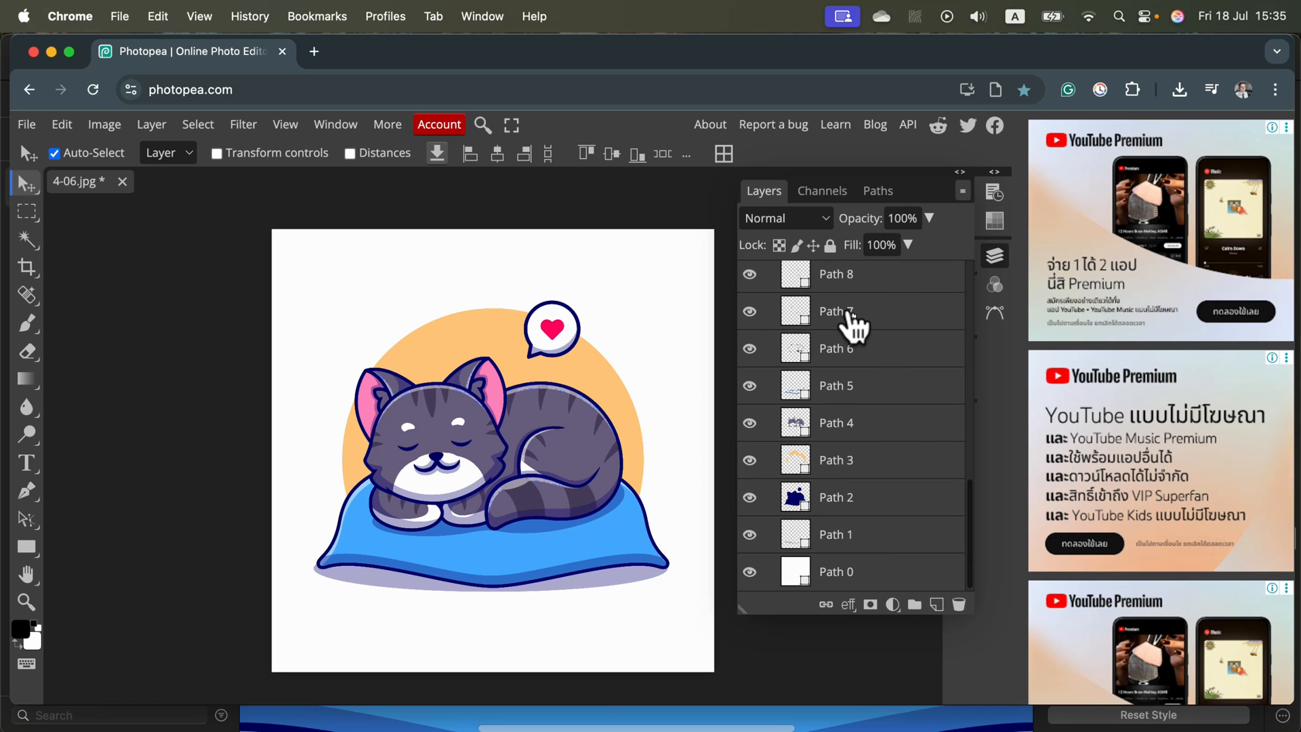
pyautogui.click(751, 574)
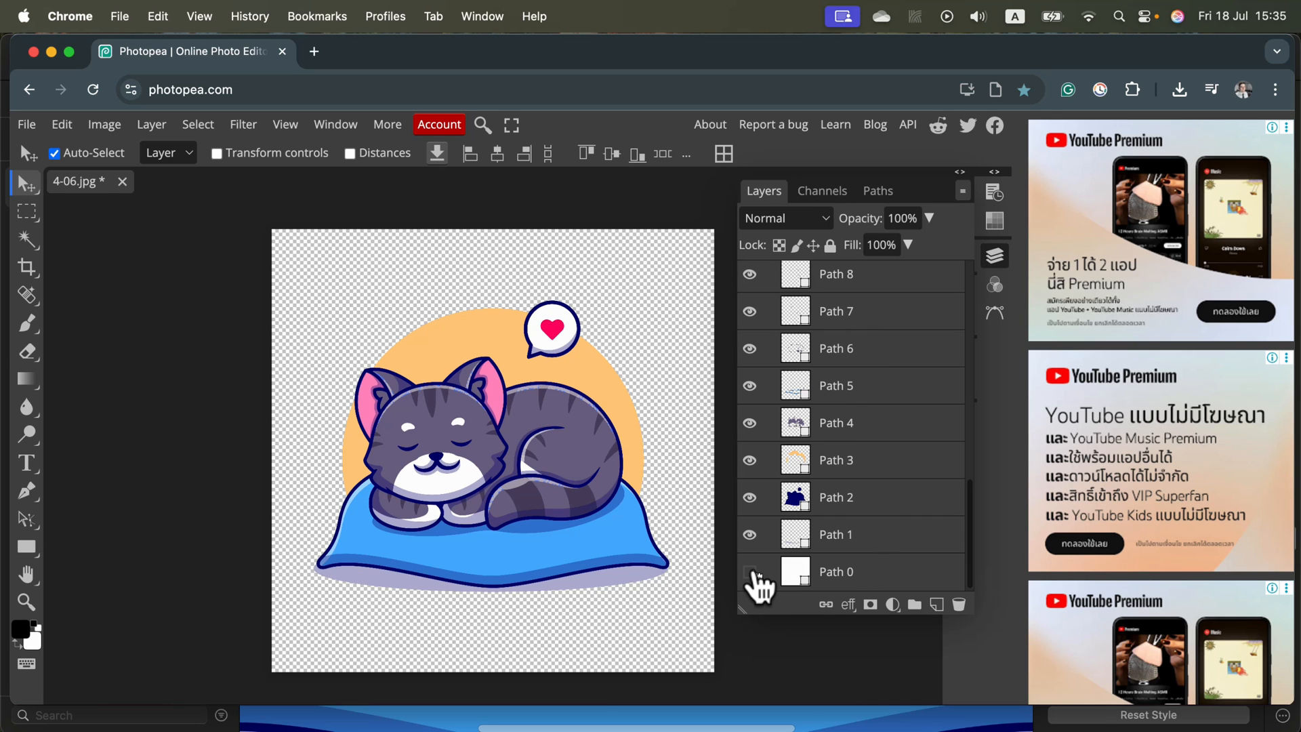
pyautogui.click(750, 571)
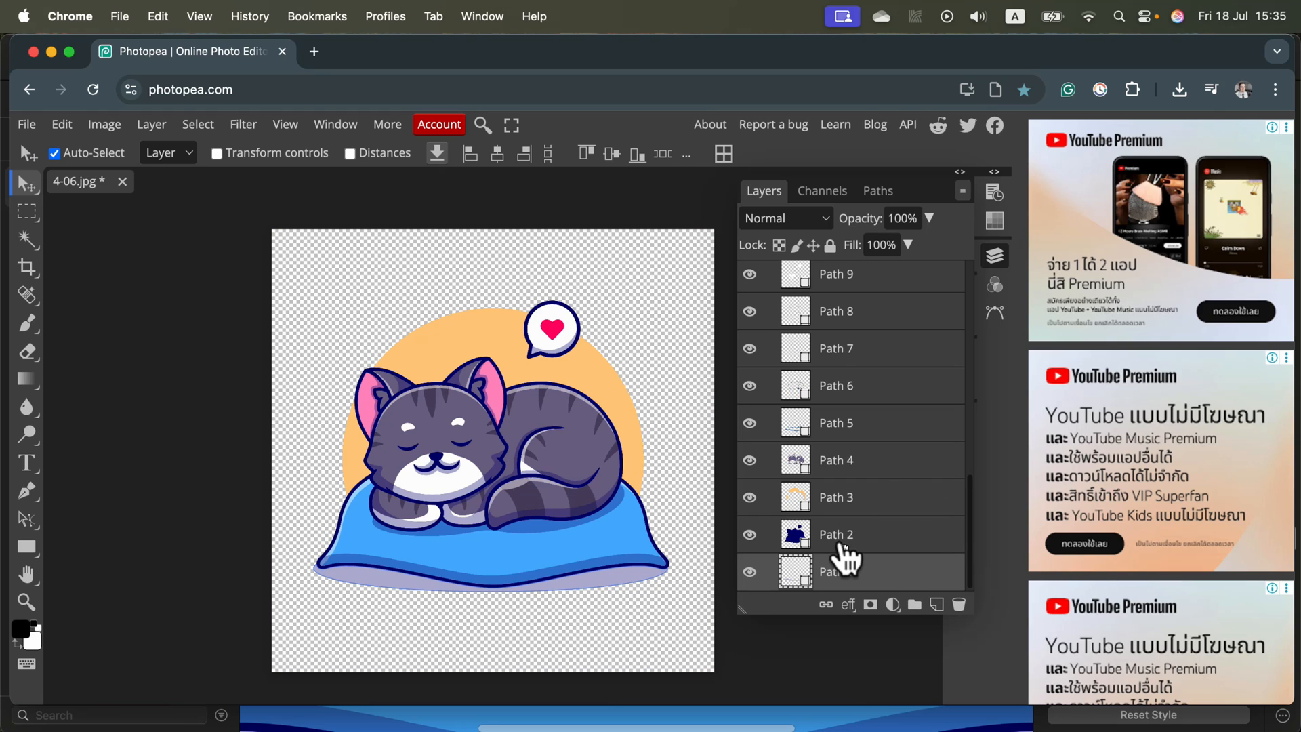
# Step: Export the transparent vectorized cat as an SVG file
pyautogui.click(25, 124)
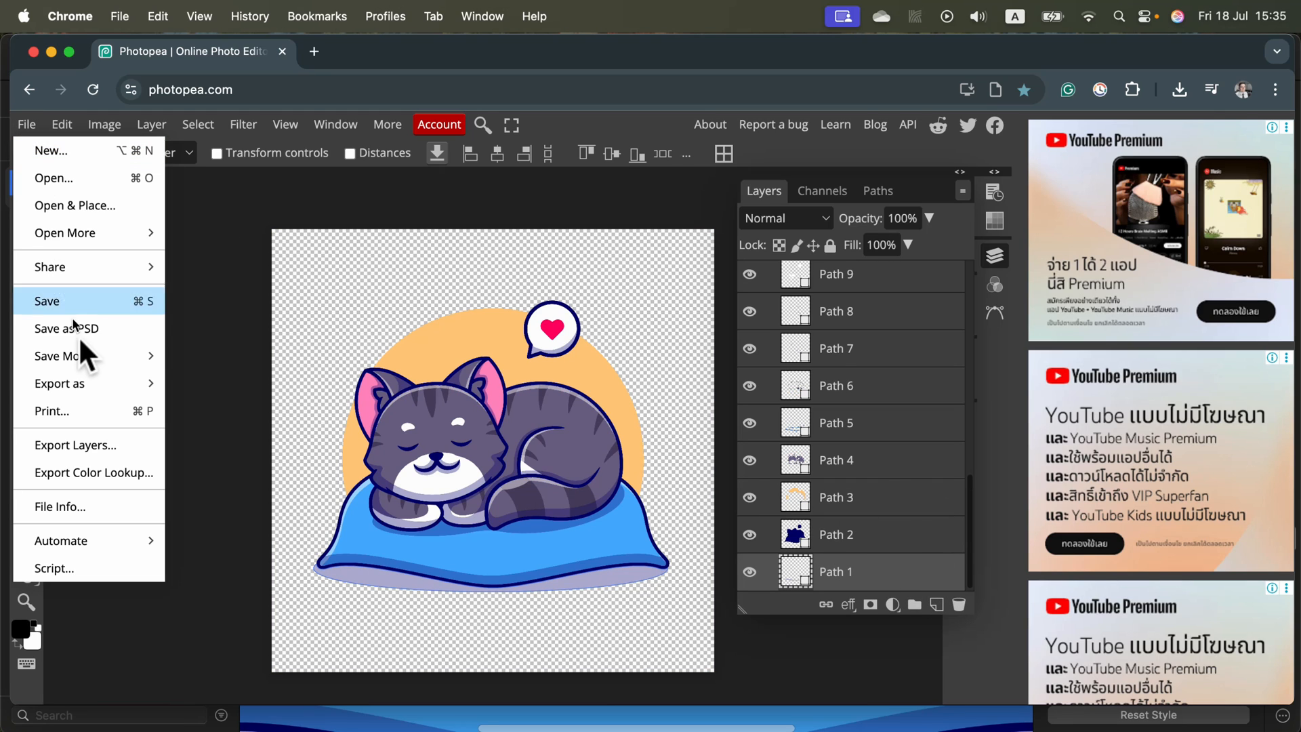
pyautogui.moveTo(59, 382)
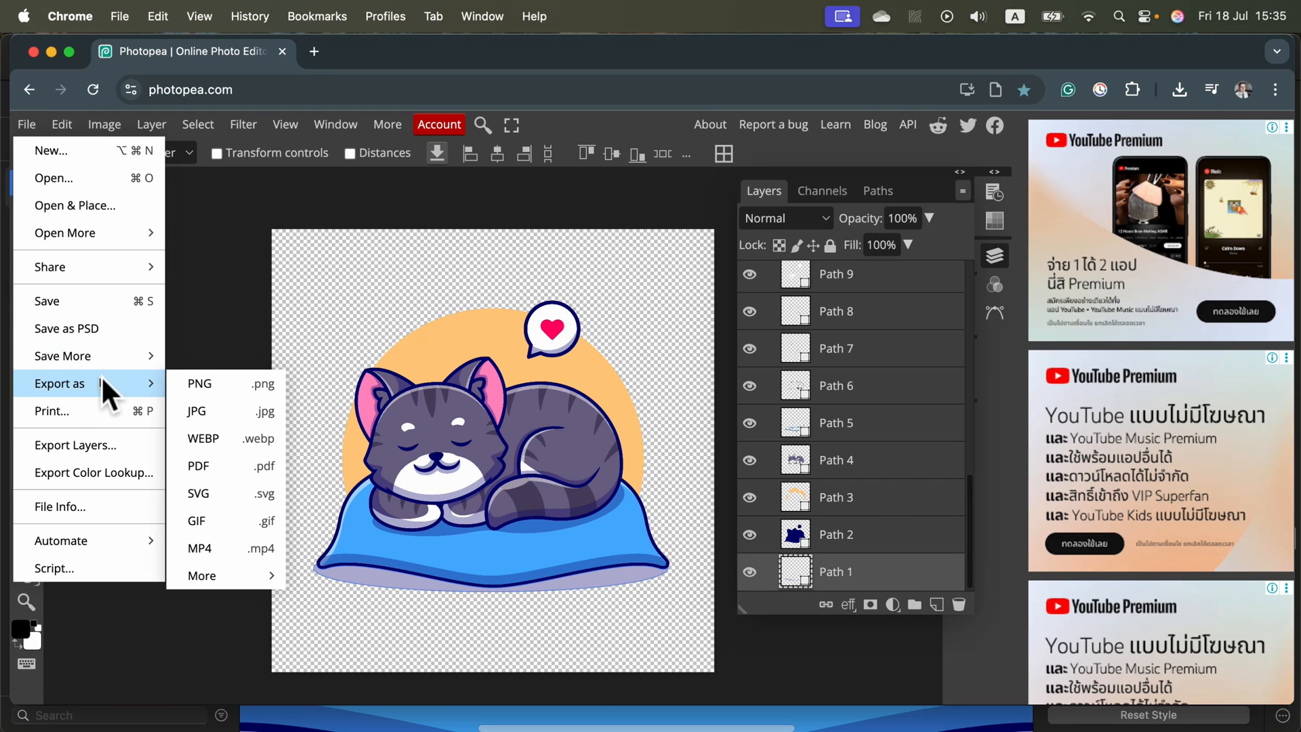
pyautogui.moveTo(224, 492)
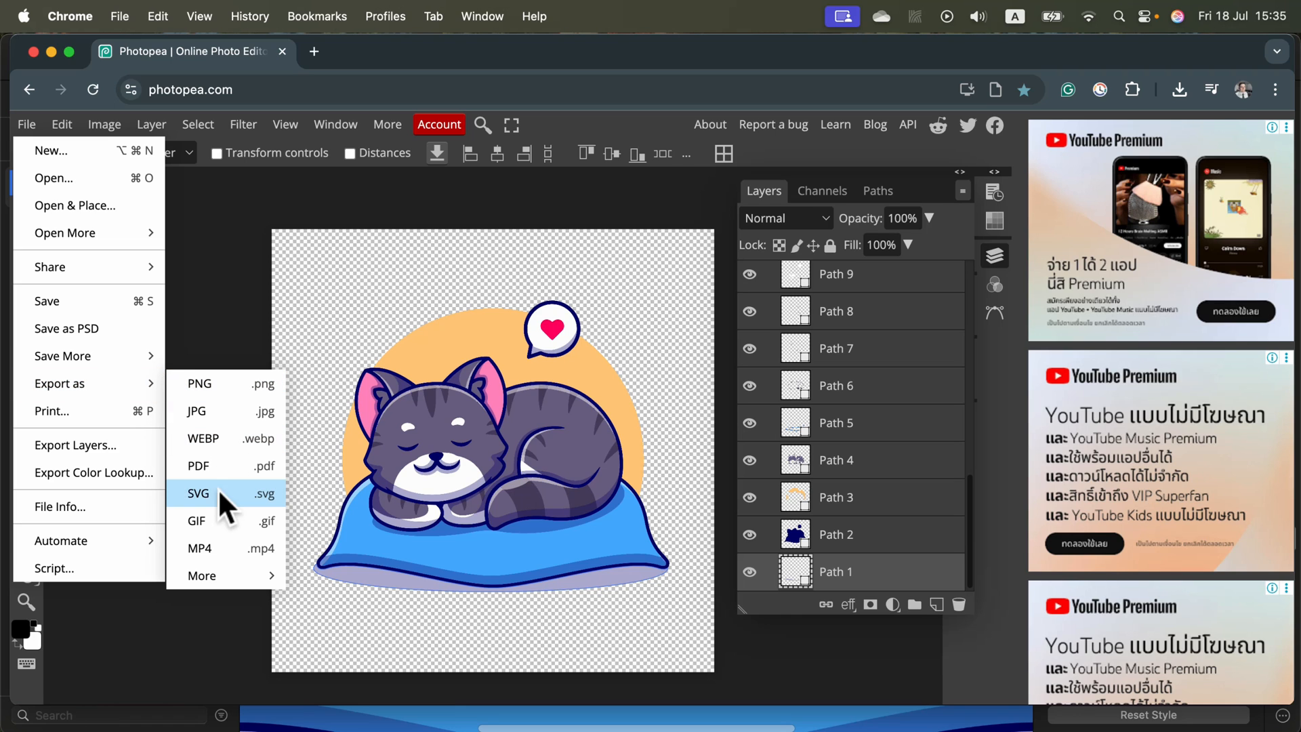
pyautogui.moveTo(228, 511)
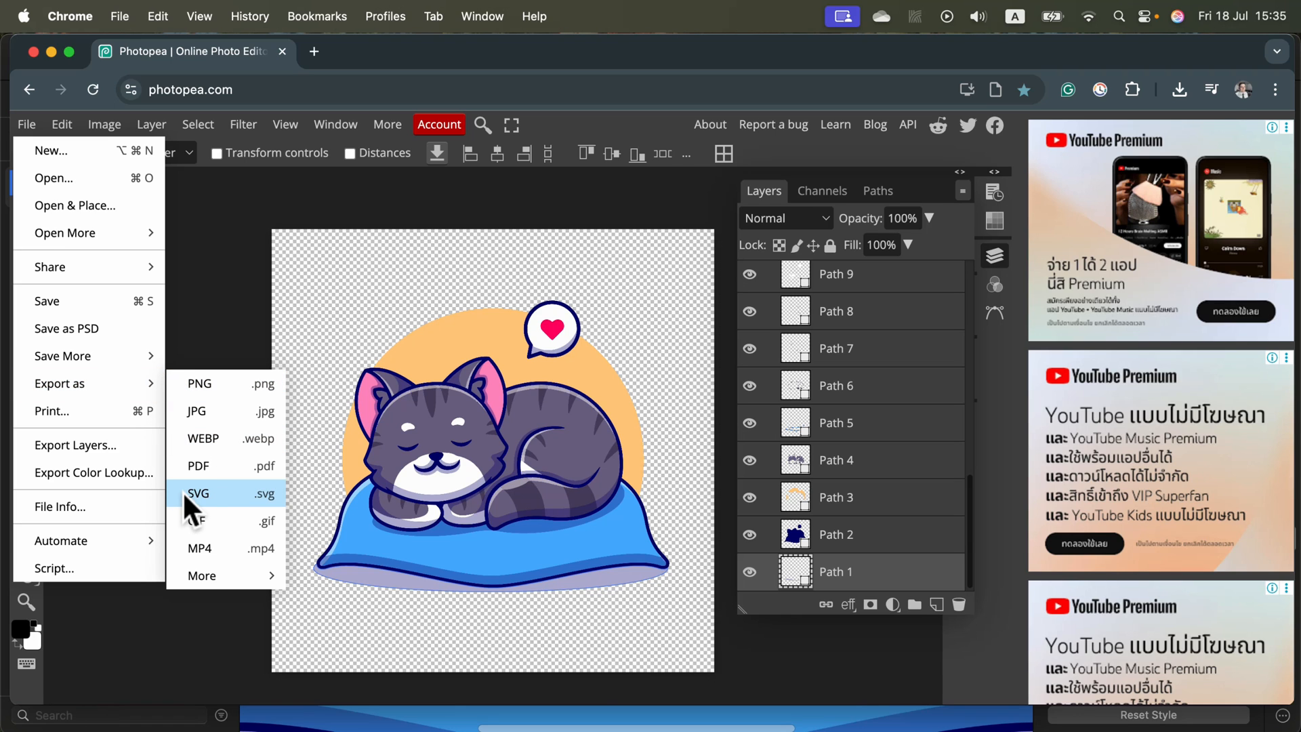
pyautogui.click(198, 493)
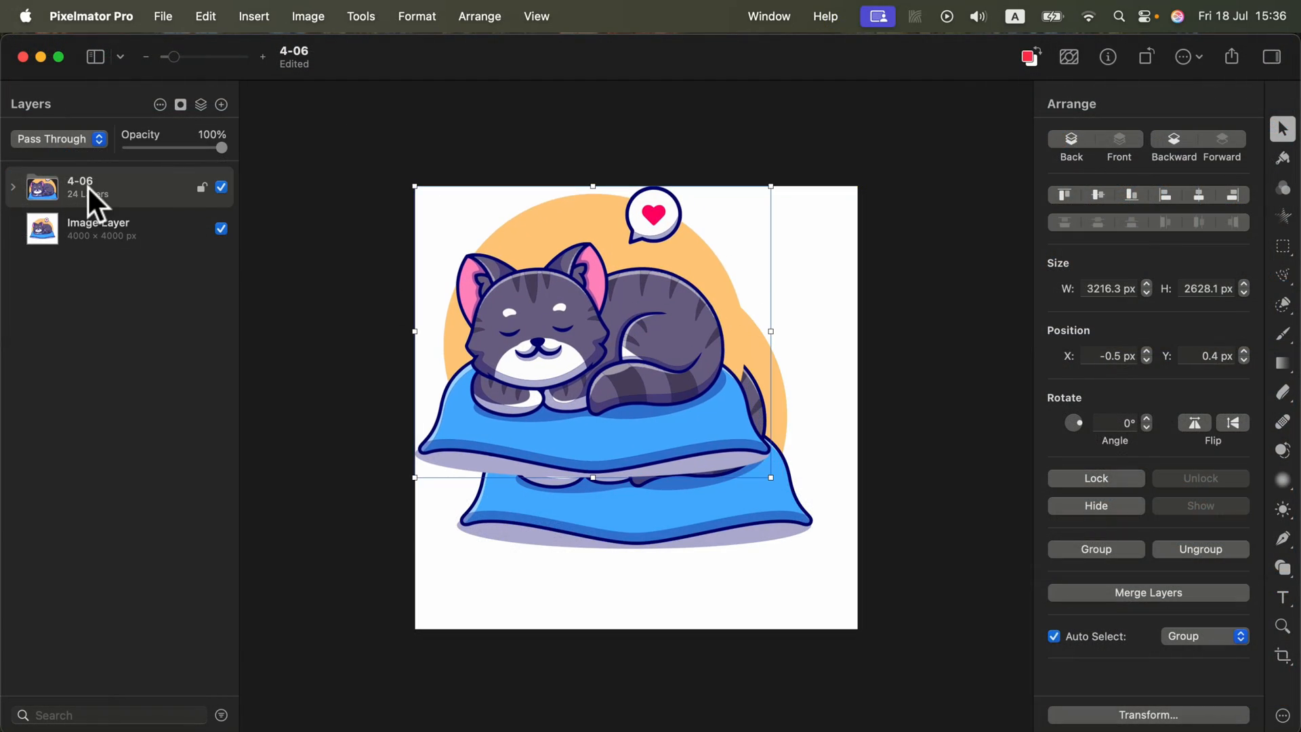
# Step: Enlarge and align the 4-06 group over the cat, hide Image Layer, reselect the group
pyautogui.moveTo(769, 477); pyautogui.dragTo(772, 480)
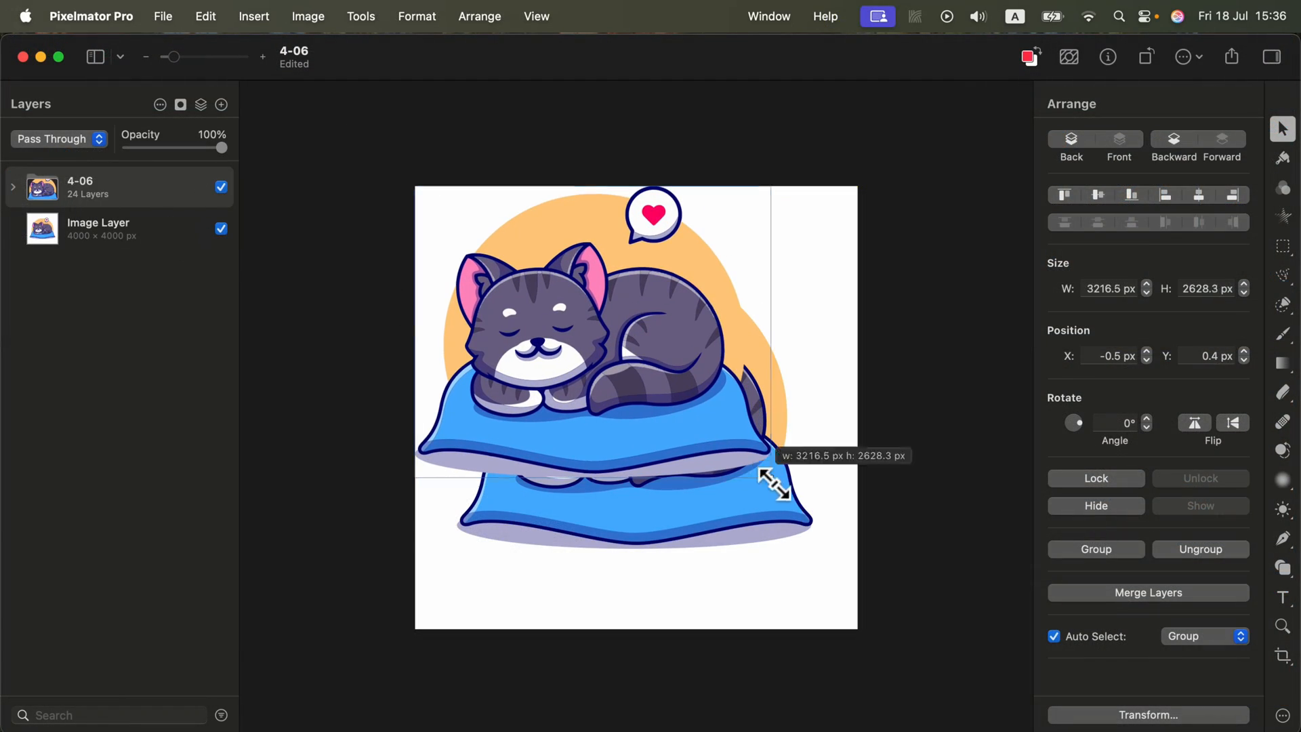
pyautogui.moveTo(772, 481); pyautogui.dragTo(801, 572)
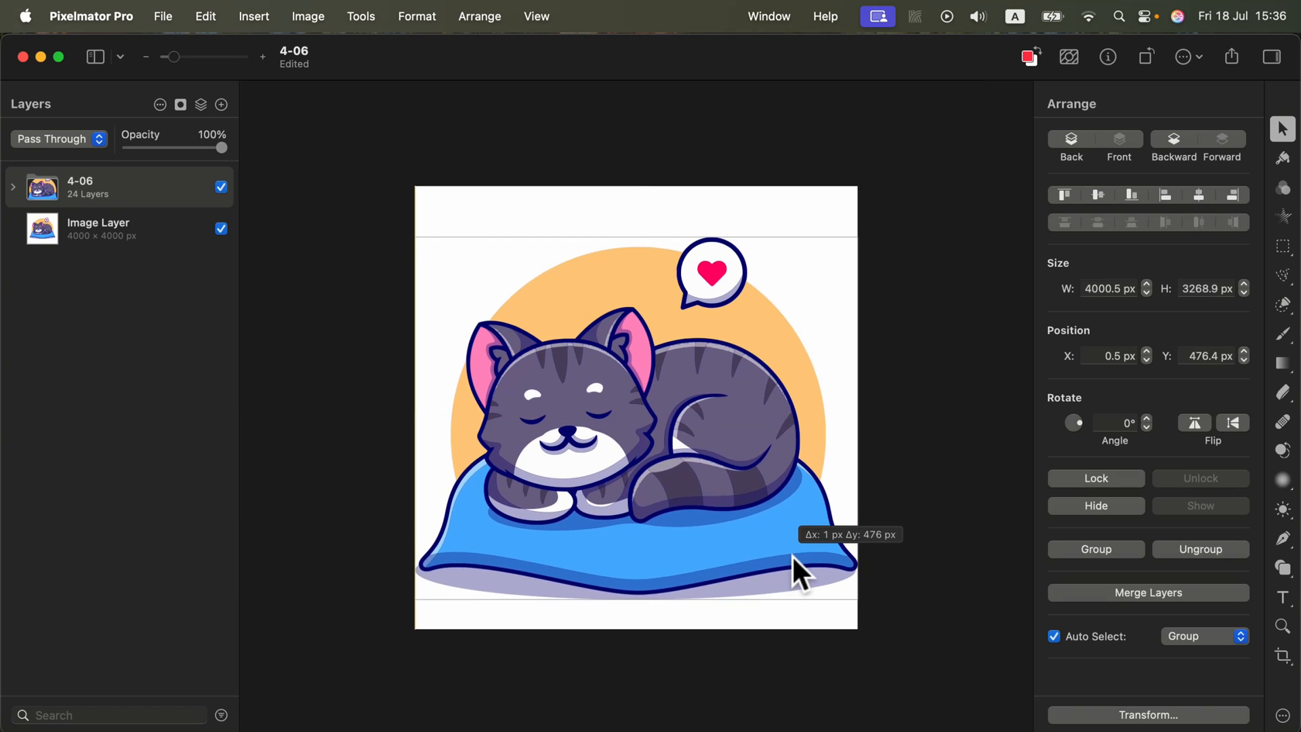
pyautogui.click(98, 229)
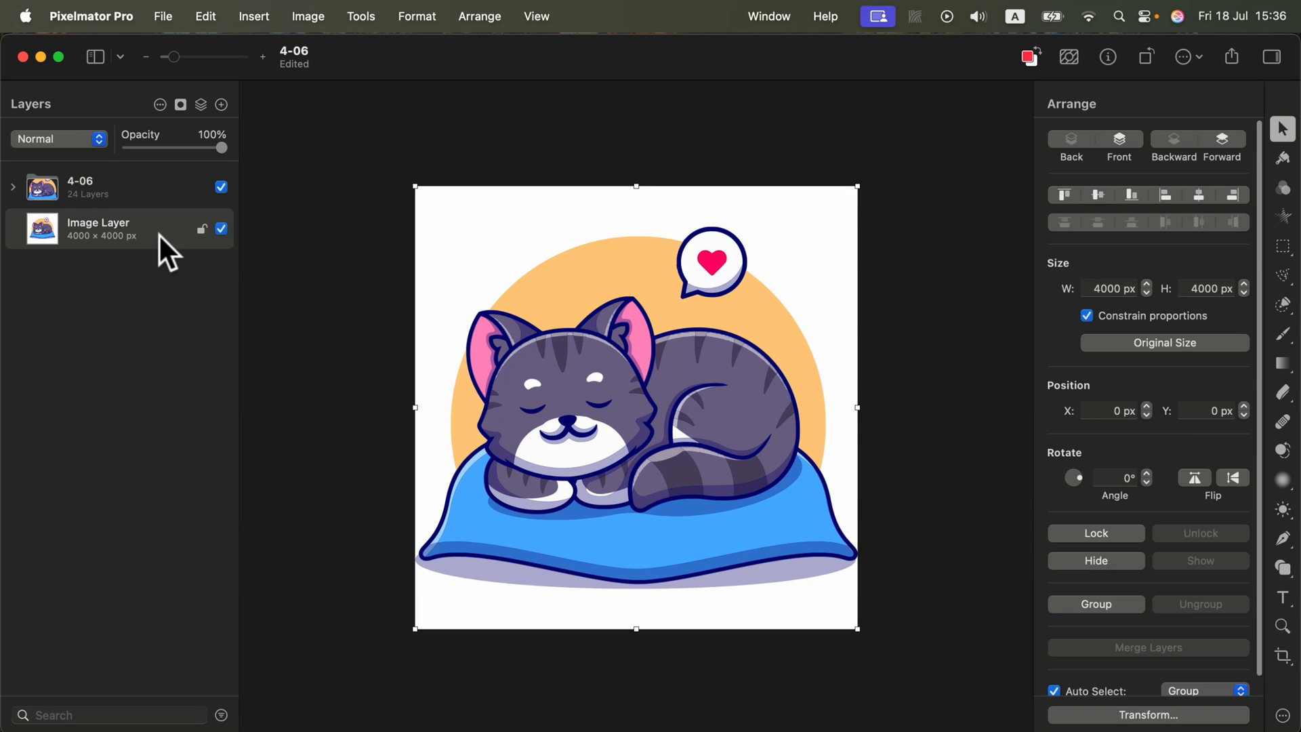
pyautogui.click(221, 229)
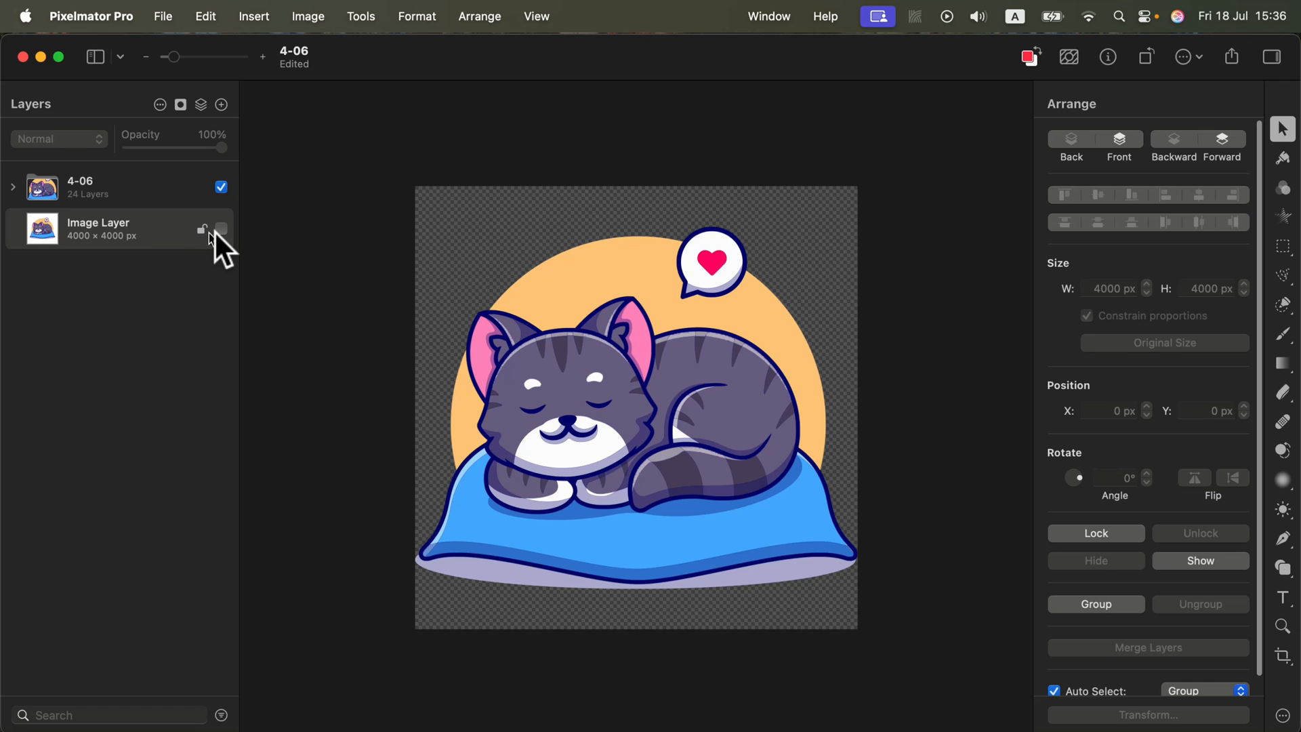
pyautogui.click(83, 187)
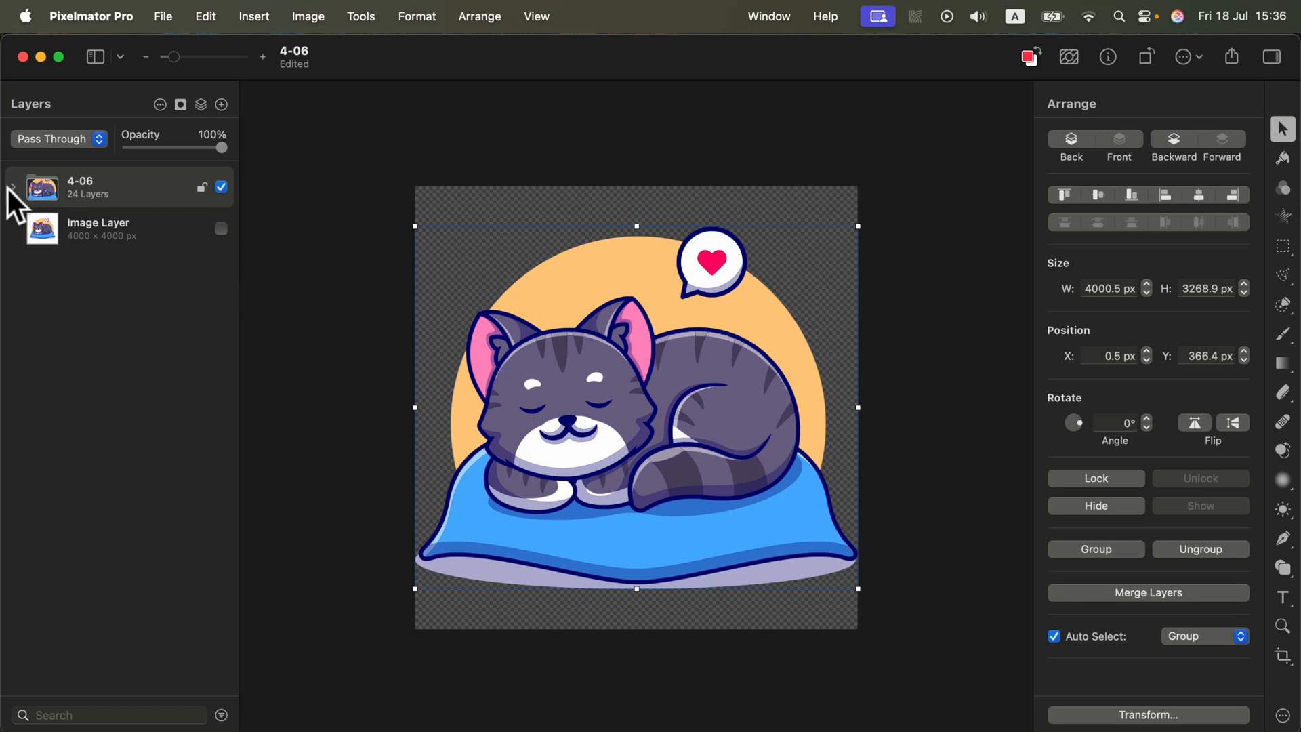
# Step: Give the speech bubble's heart path a yellow fill from the Basic swatches
pyautogui.click(13, 187)
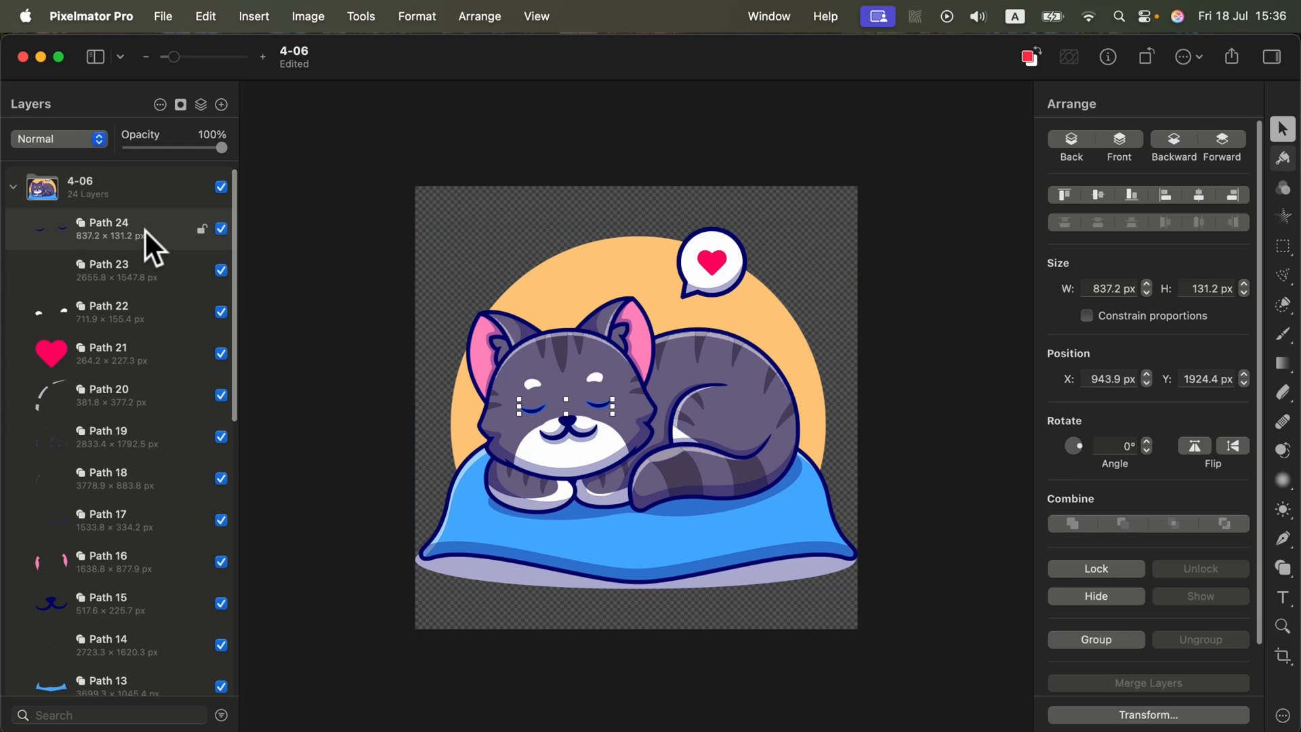
pyautogui.click(106, 263)
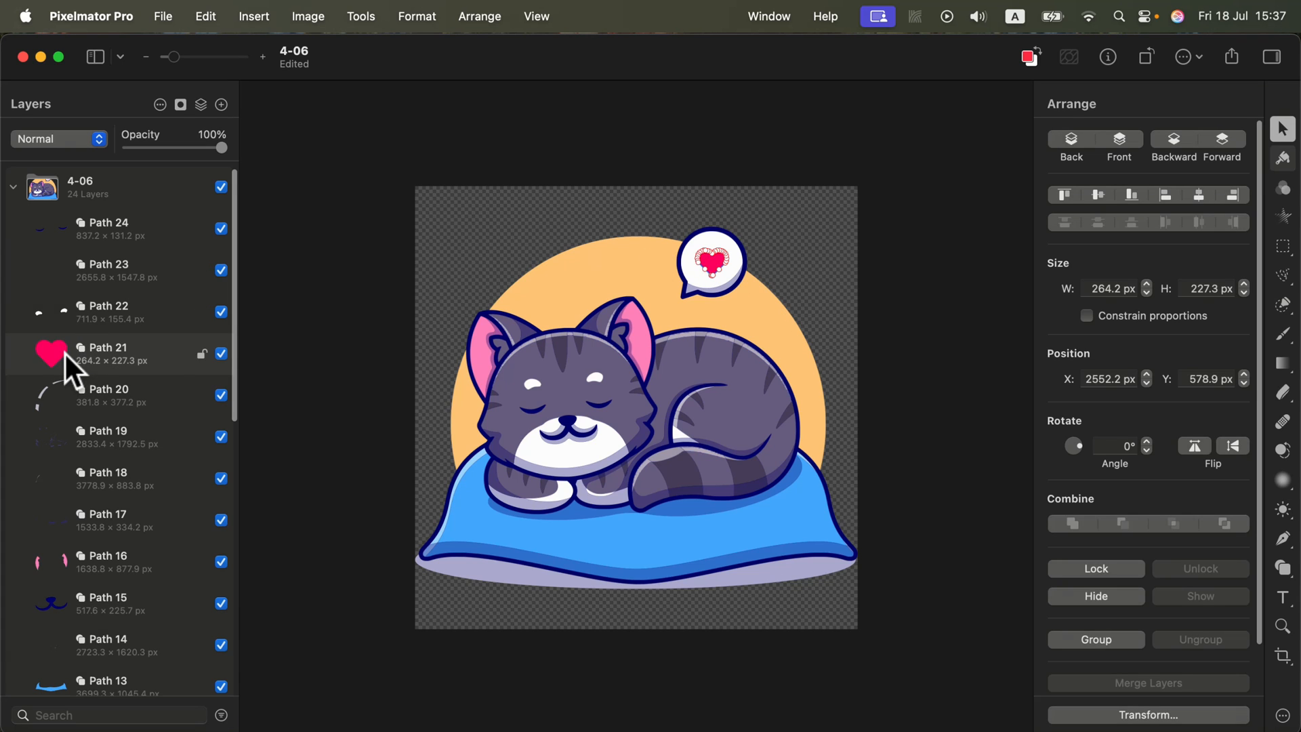
pyautogui.click(1283, 160)
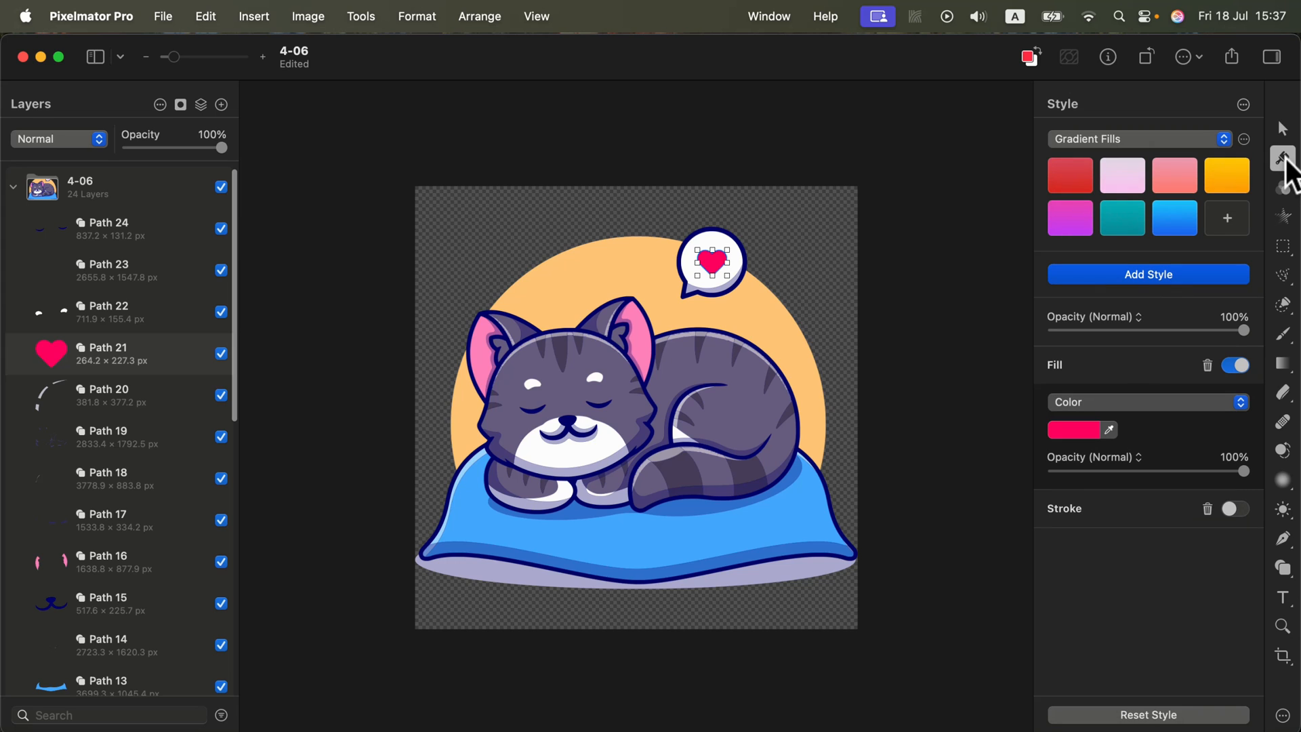
pyautogui.moveTo(1110, 406)
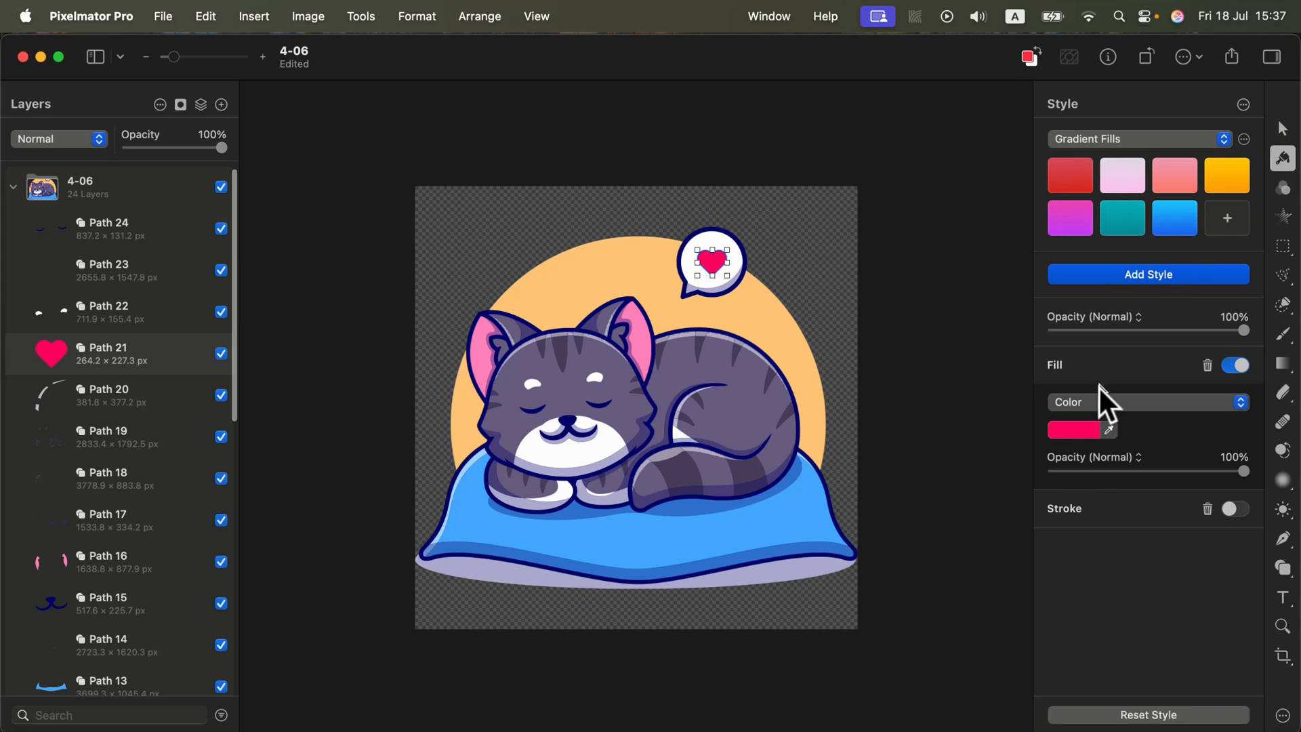
pyautogui.click(1073, 429)
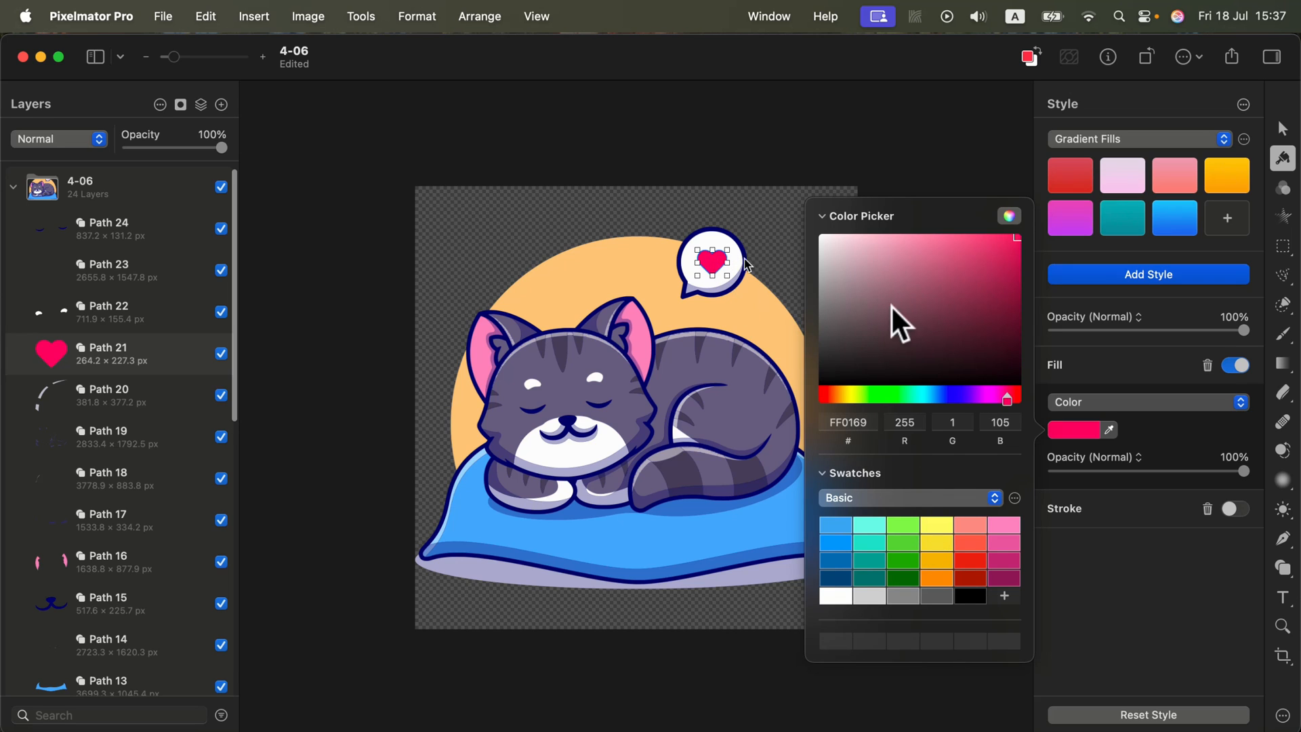
pyautogui.moveTo(938, 561)
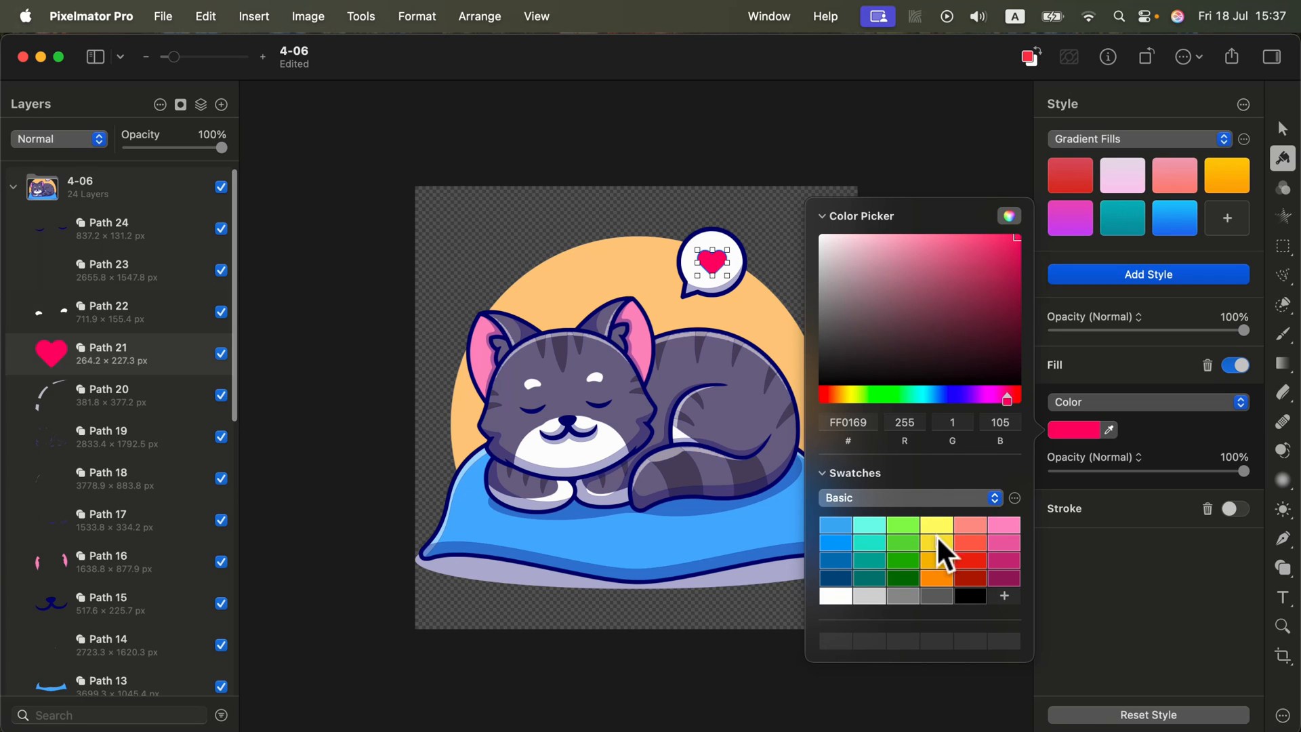
pyautogui.click(936, 559)
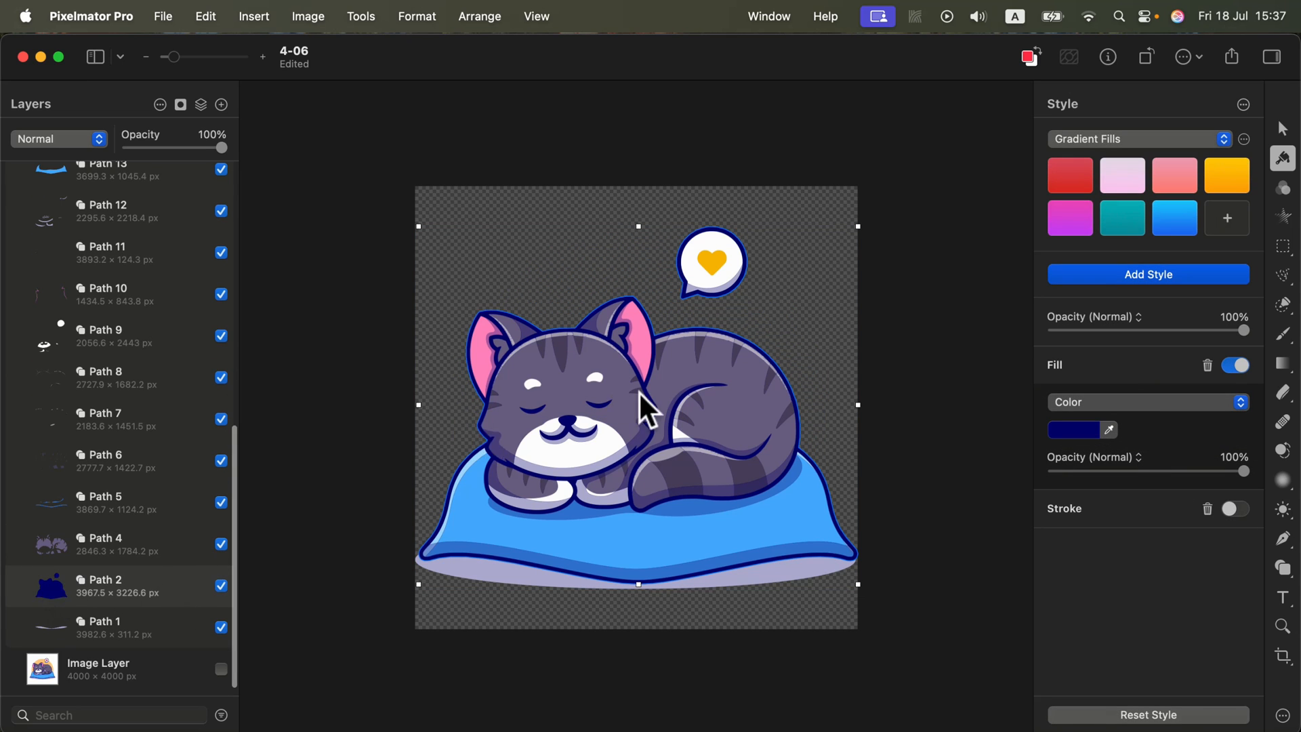
pyautogui.moveTo(761, 336)
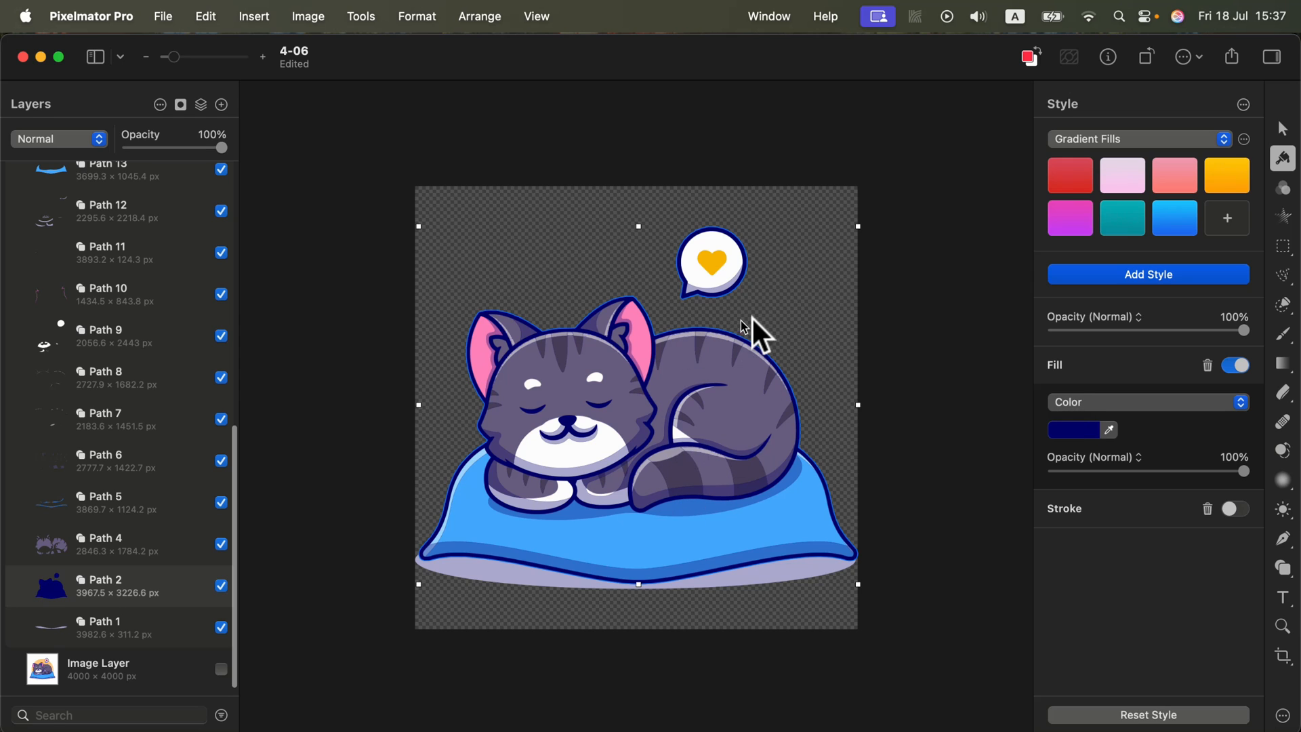
# Step: Set the Path 2 outline's fill colour to black
pyautogui.click(1074, 429)
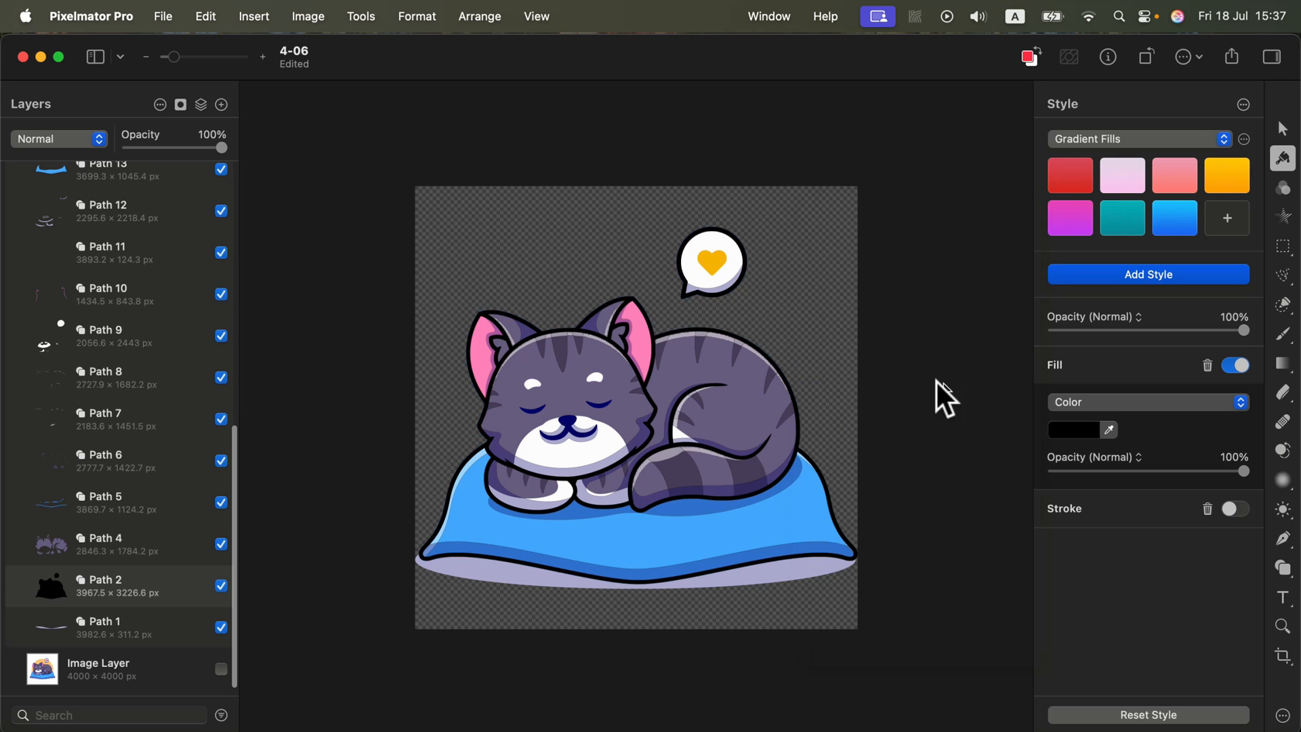
pyautogui.moveTo(947, 398)
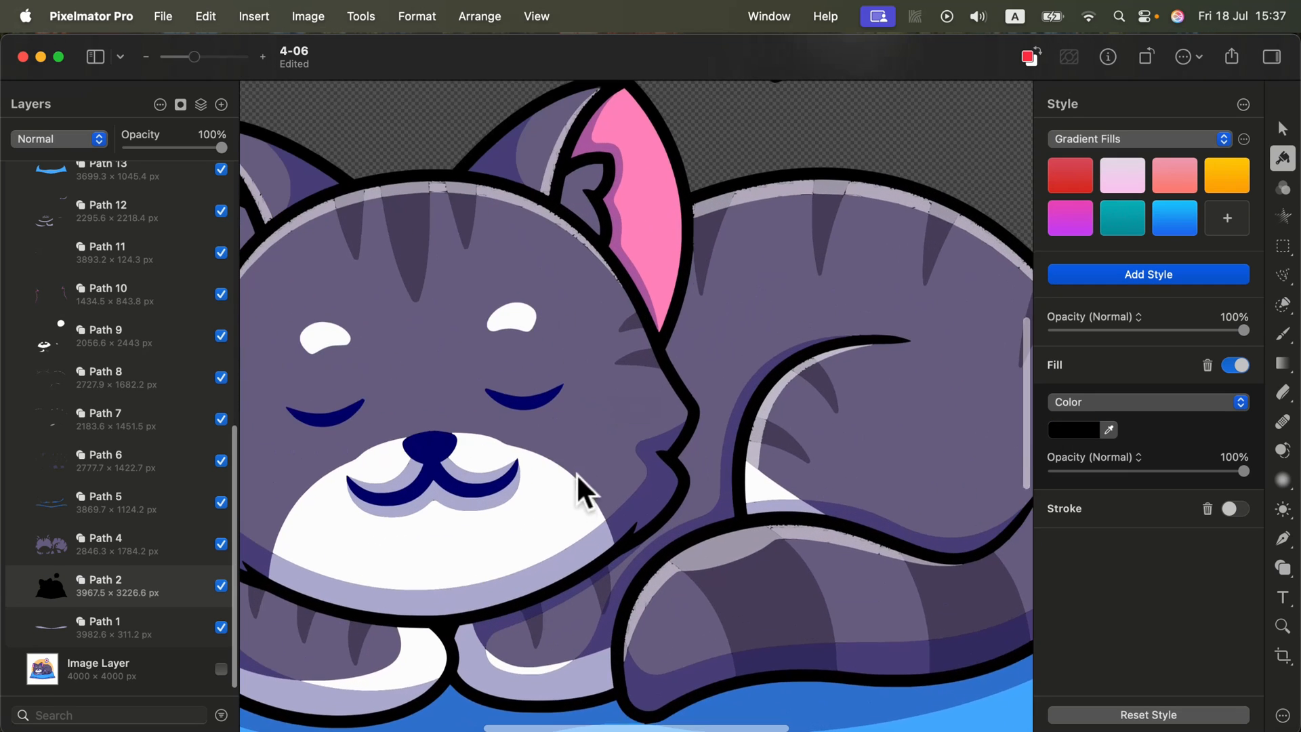
# Step: Zoom in and drag the yellow heart down to centre it in the bubble
pyautogui.scroll(-3)
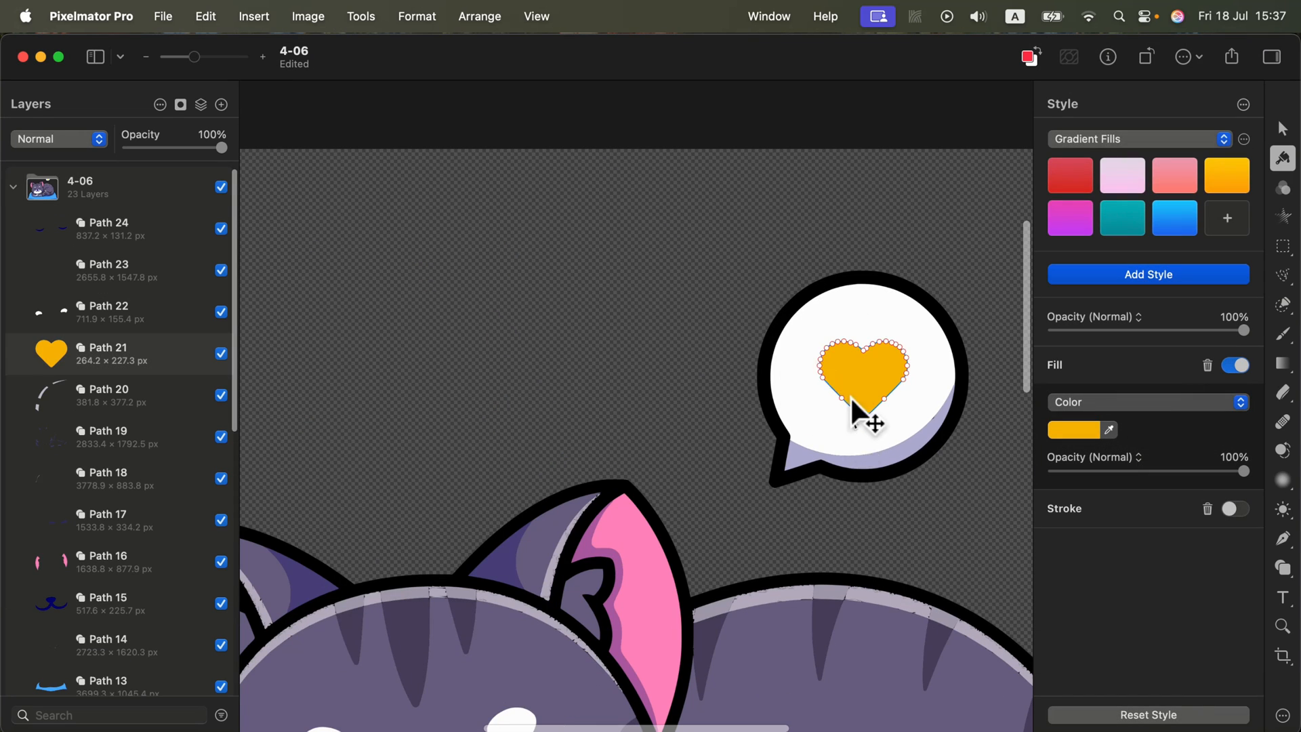
pyautogui.moveTo(863, 407); pyautogui.dragTo(863, 452)
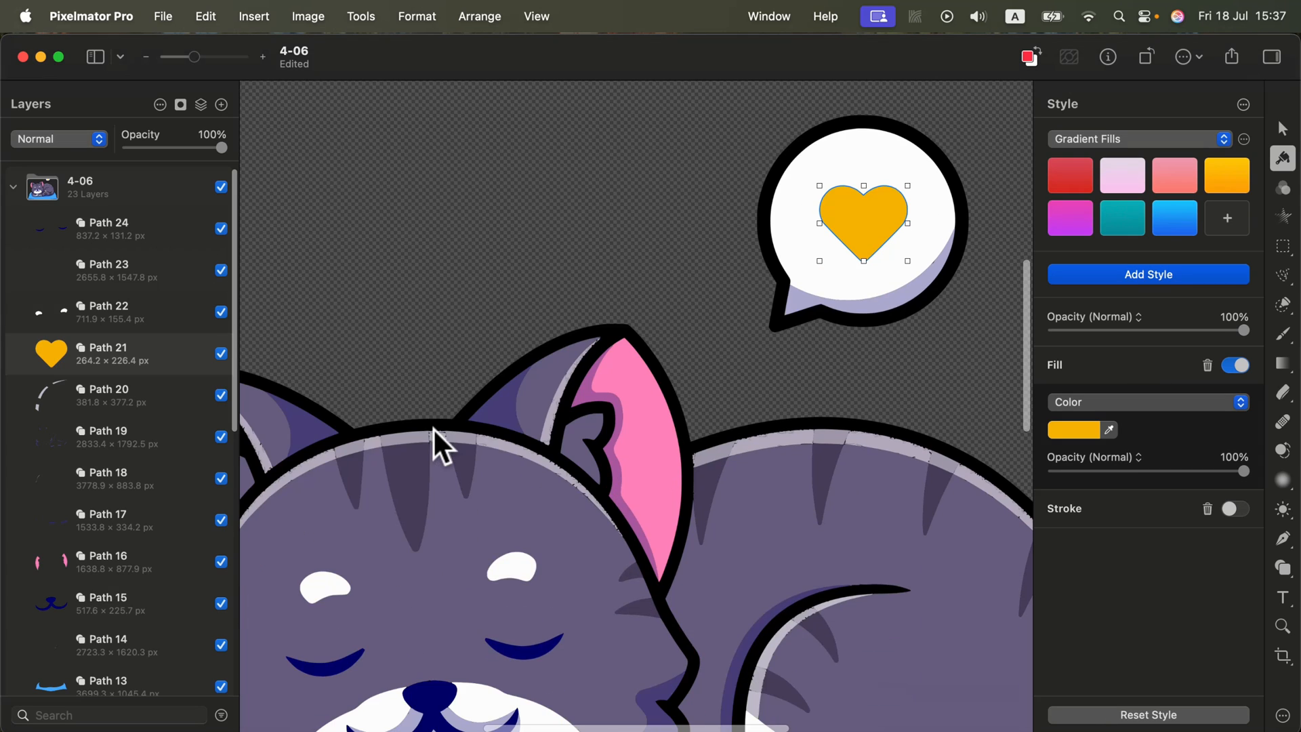
pyautogui.moveTo(618, 406)
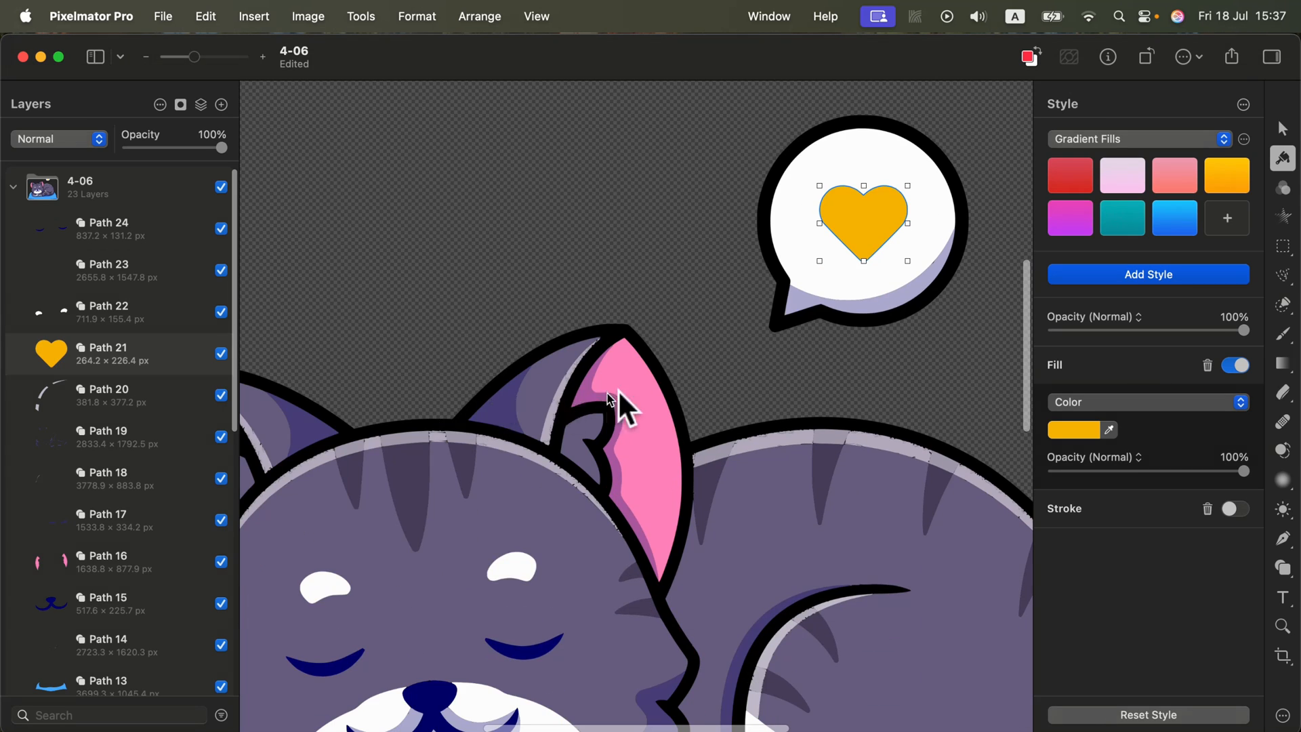
pyautogui.click(147, 56)
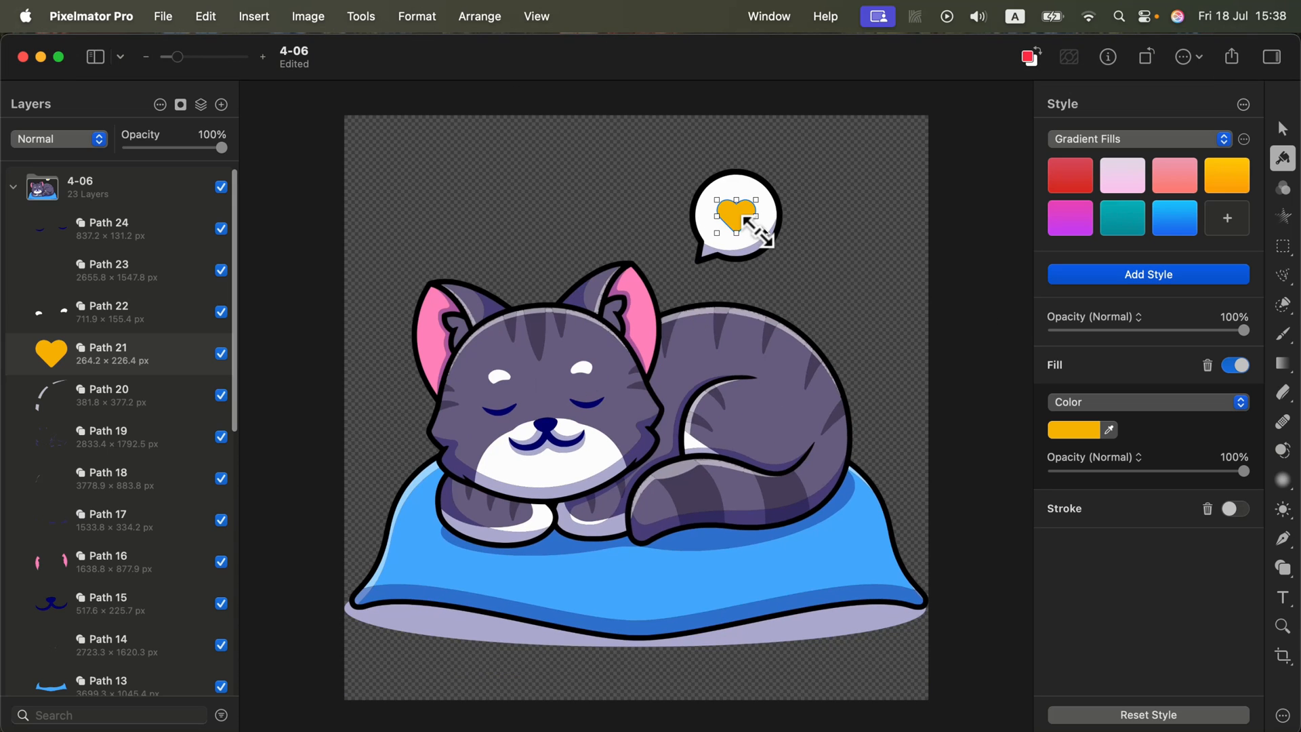
pyautogui.moveTo(490, 311)
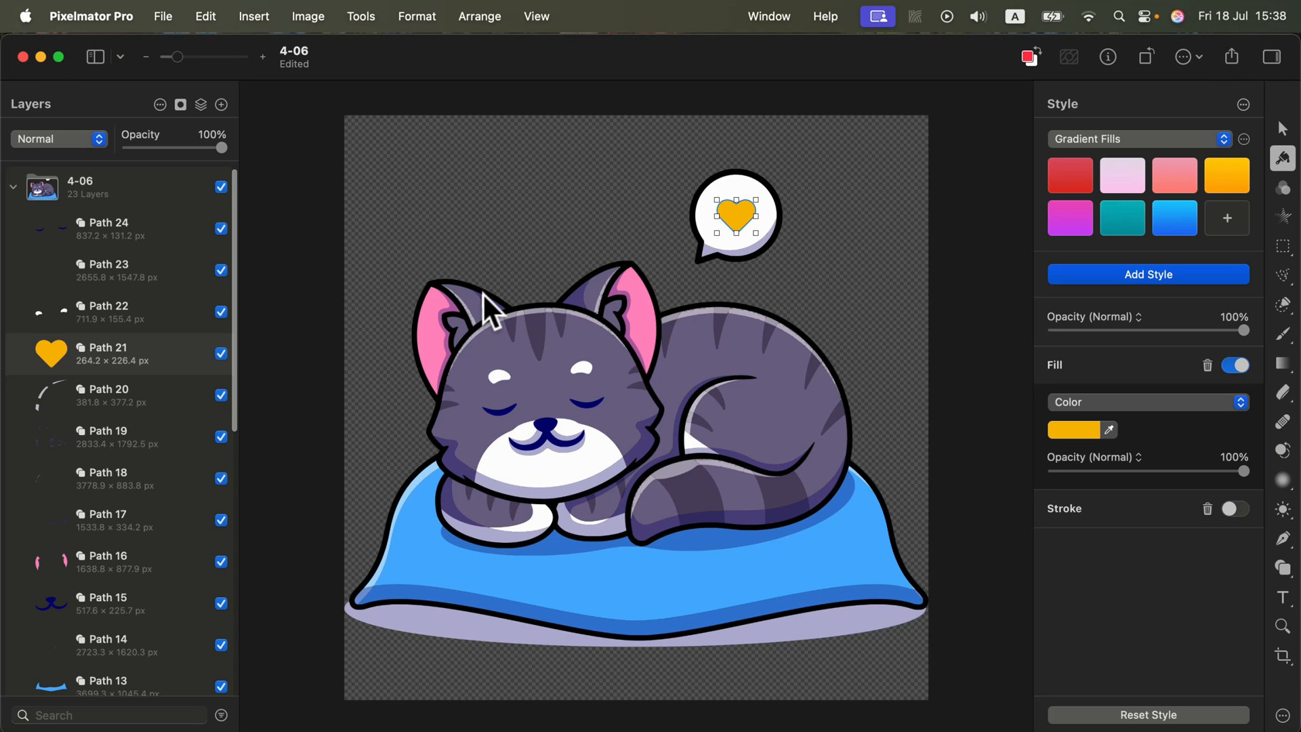
pyautogui.moveTo(343, 164)
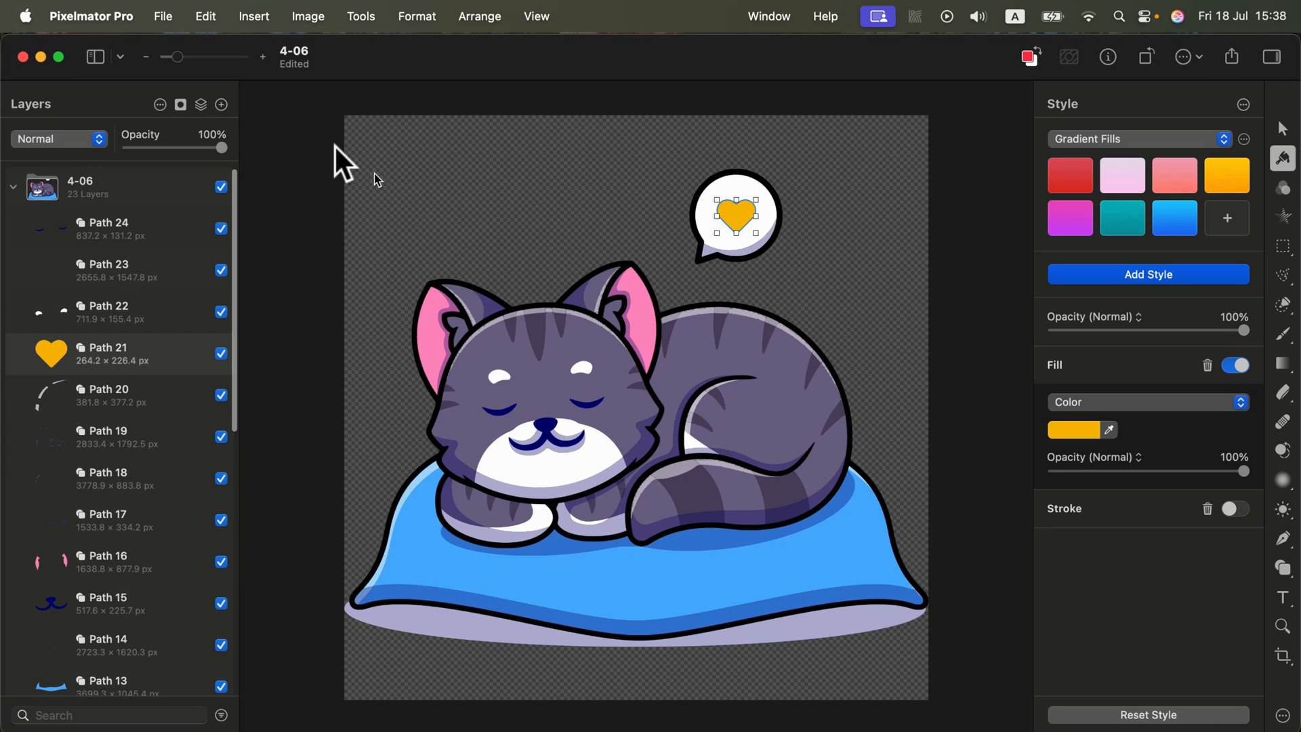
pyautogui.moveTo(311, 241)
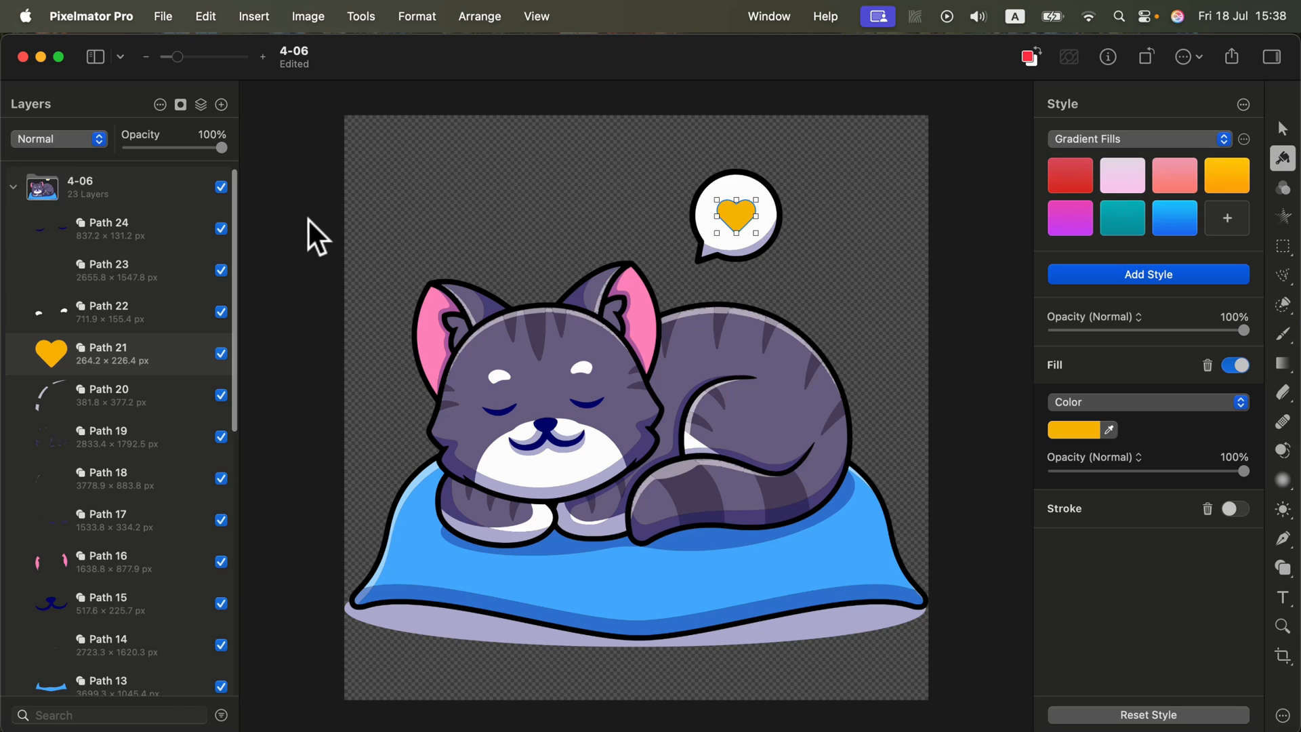
pyautogui.moveTo(318, 235)
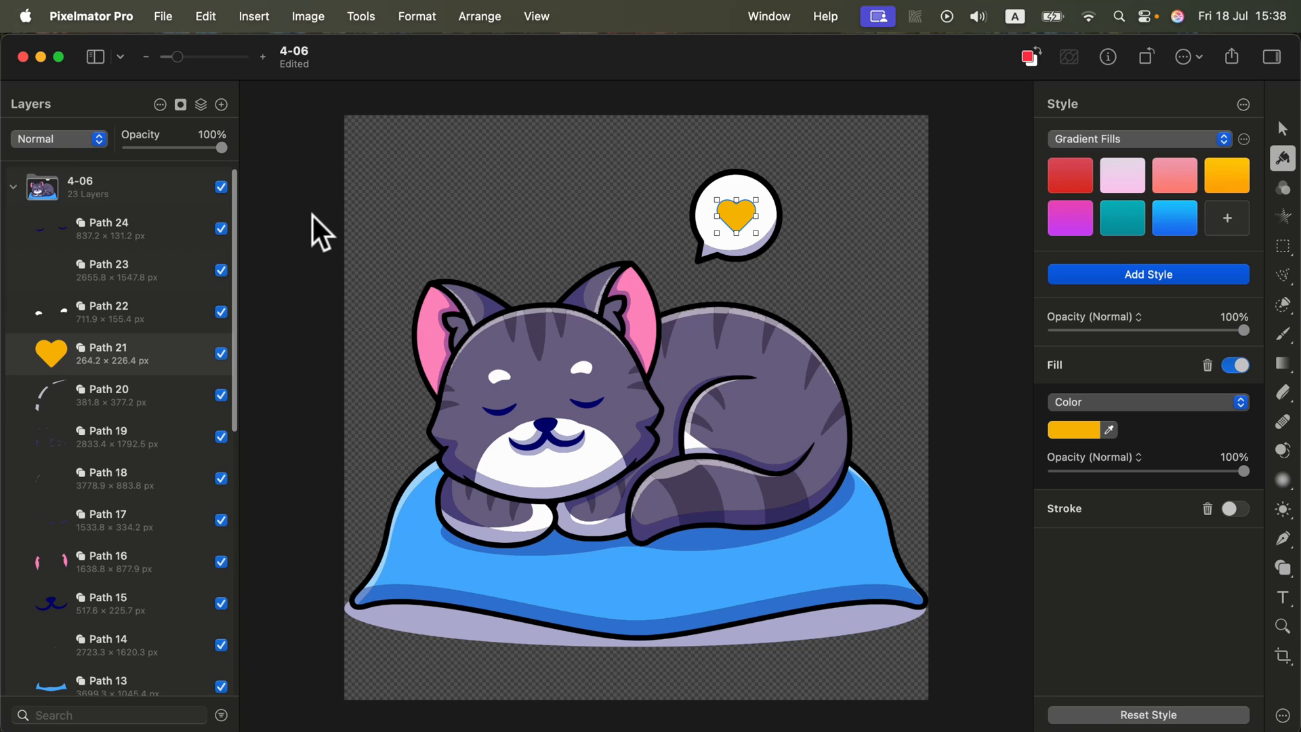
pyautogui.moveTo(402, 73)
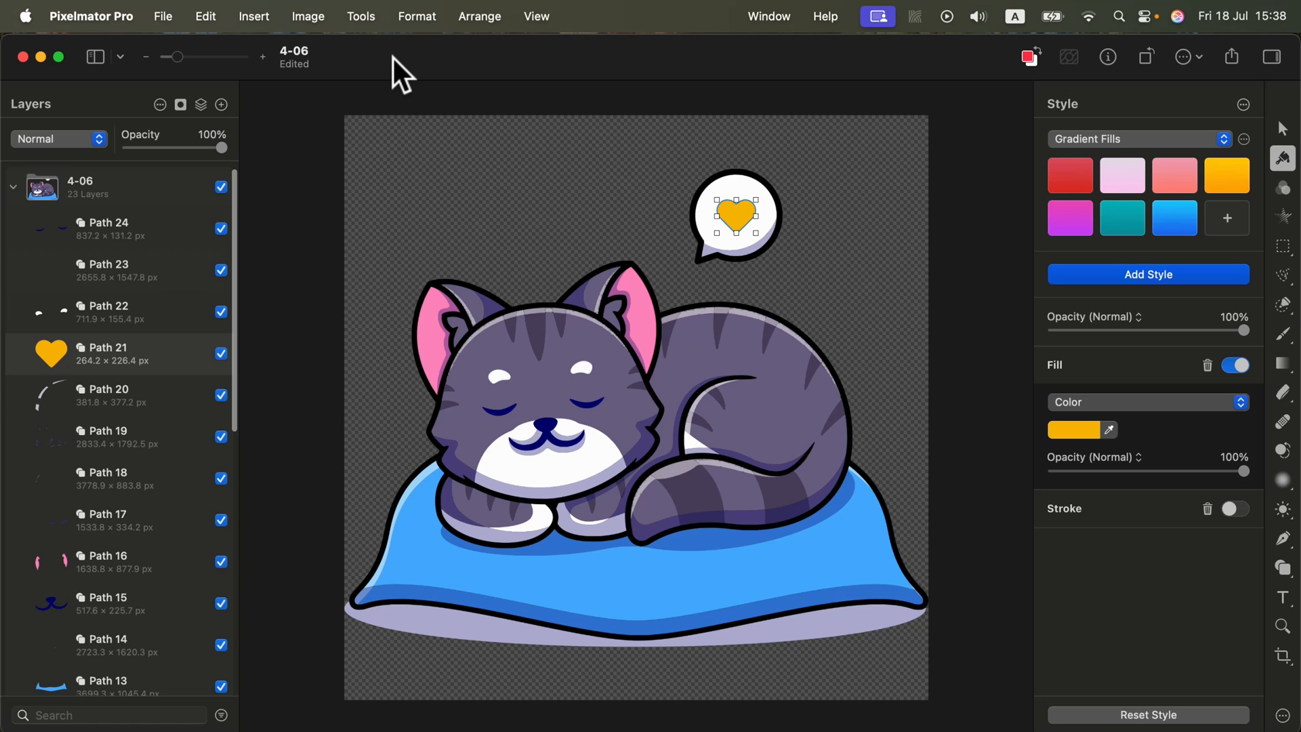
pyautogui.moveTo(465, 77)
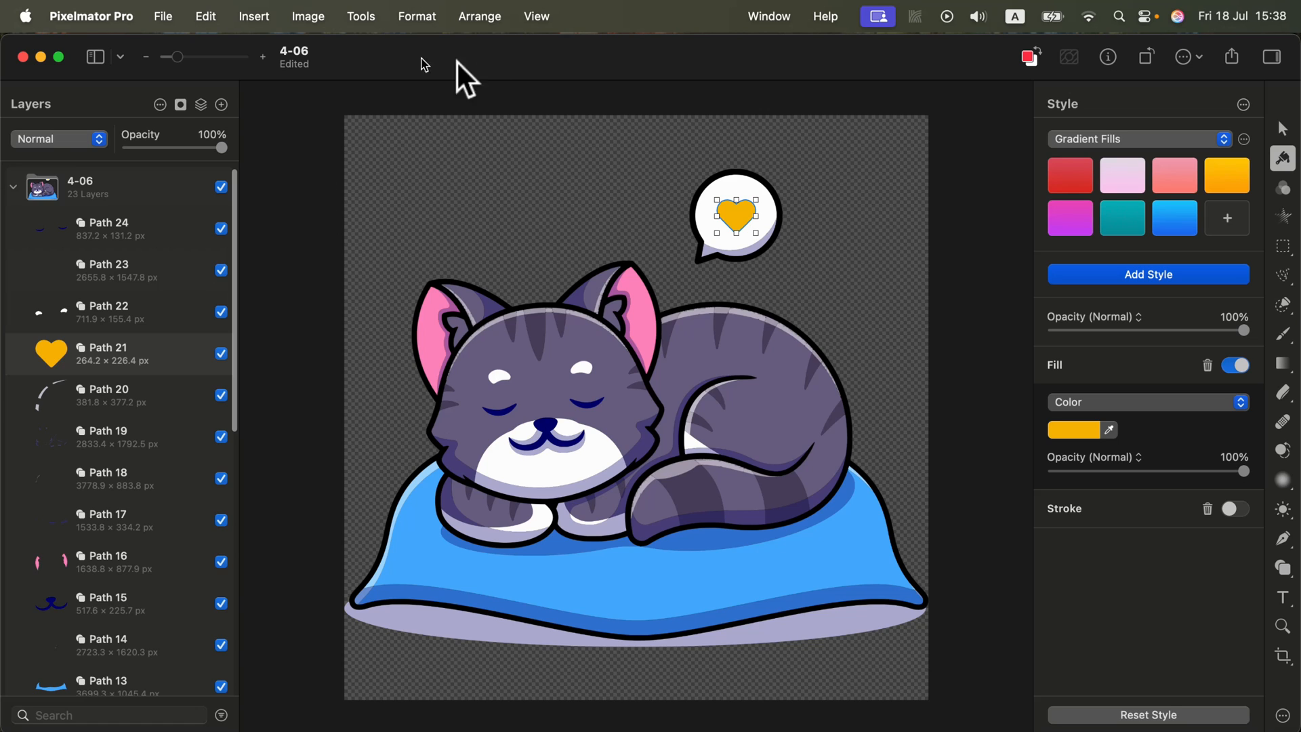
pyautogui.moveTo(568, 82)
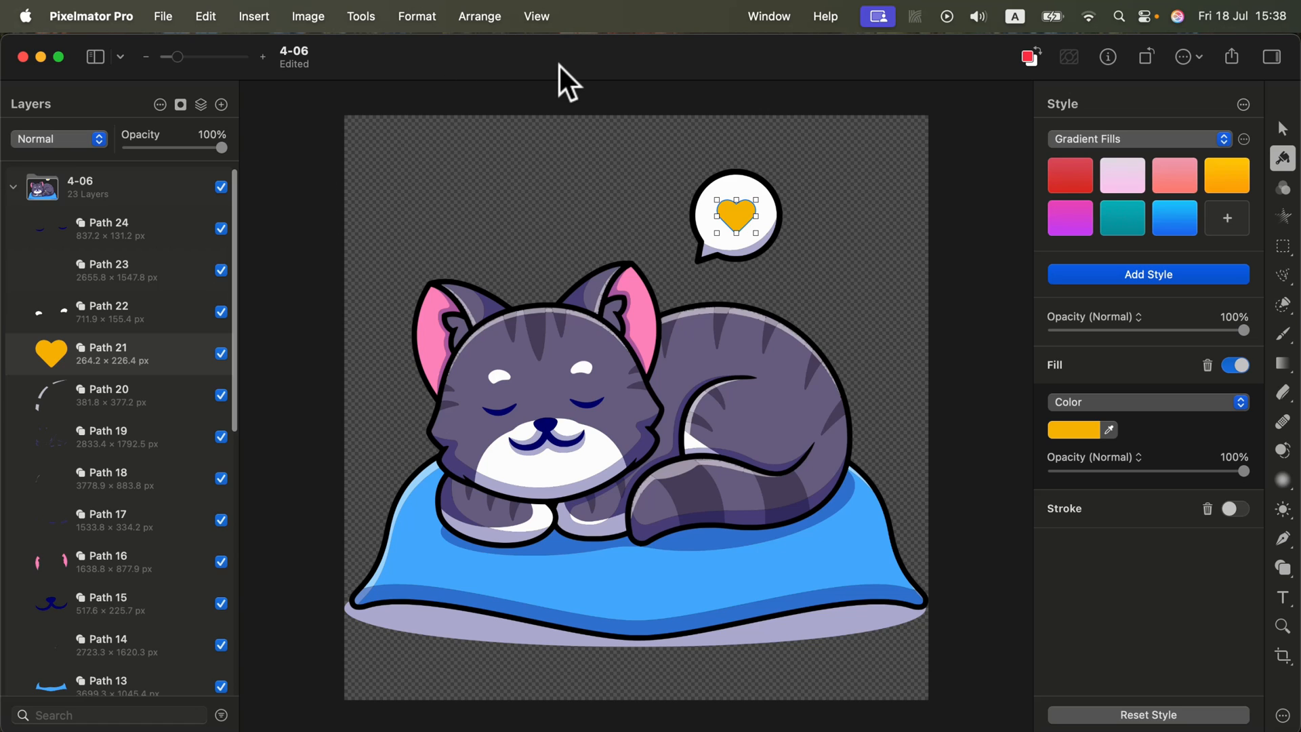